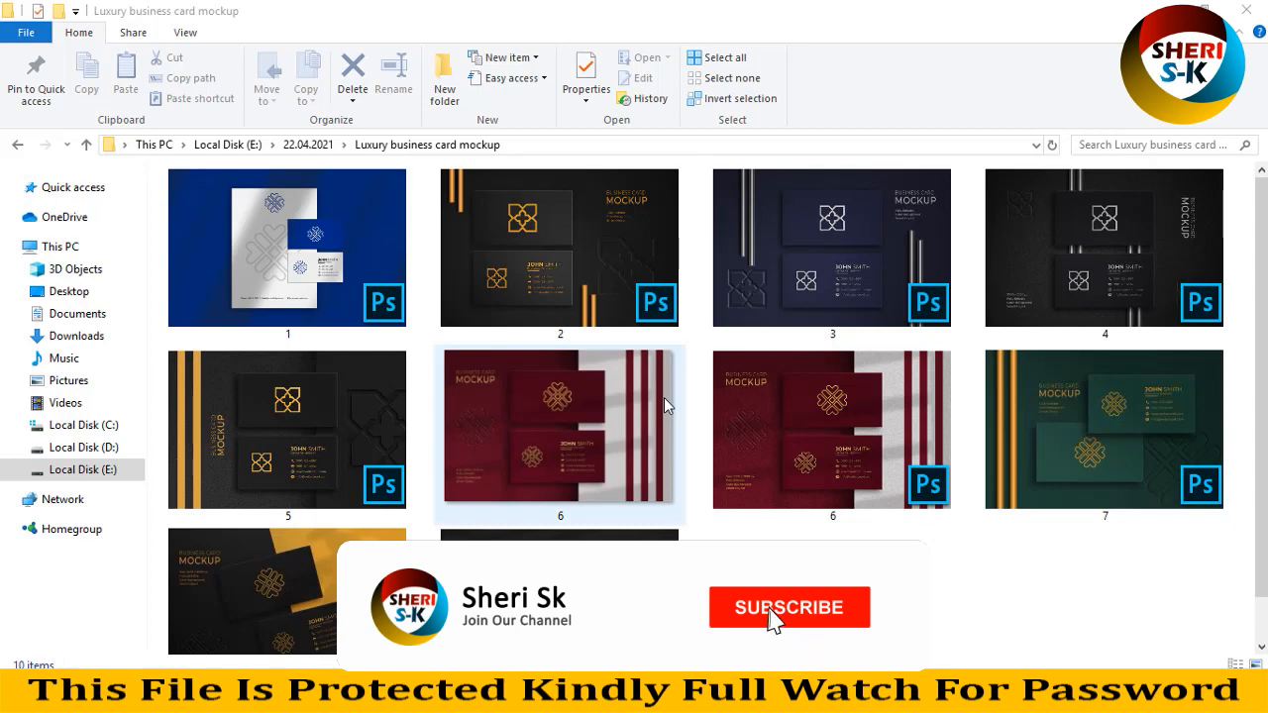
Step: Preview the red mockups in File Explorer, then open mockup 6.psd in Photoshop
click(790, 608)
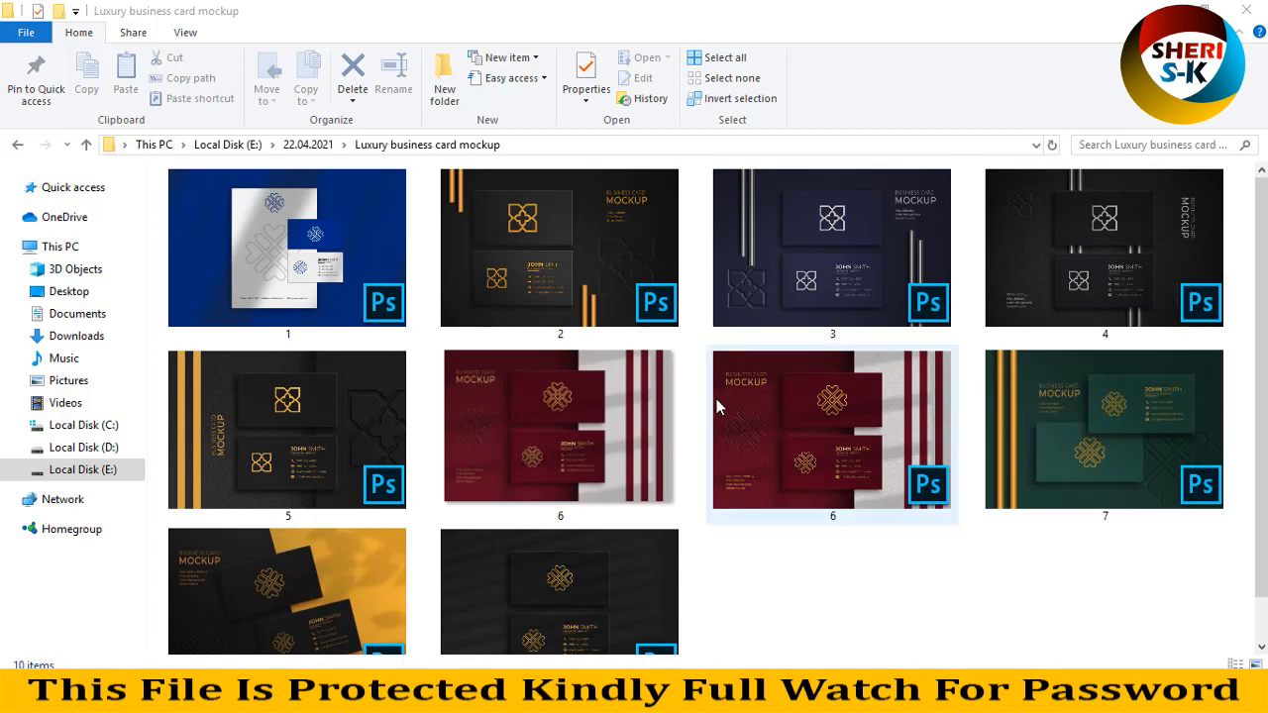
click(559, 436)
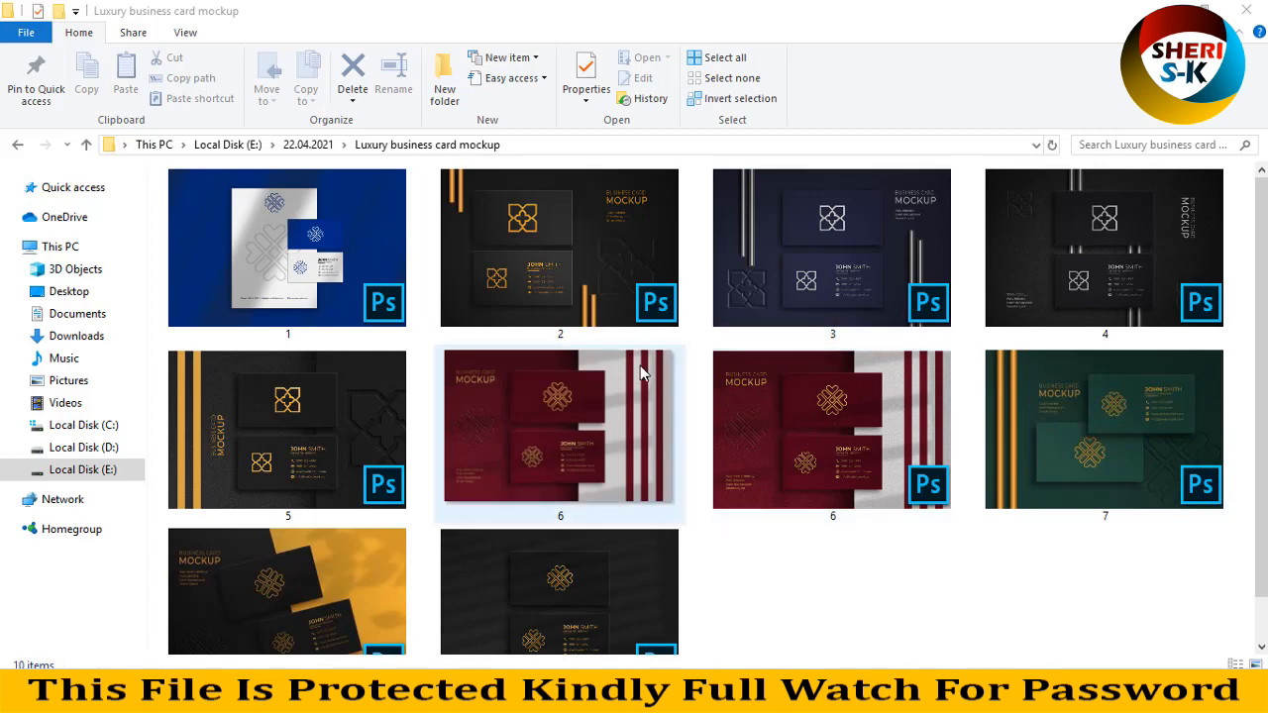
double_click(560, 434)
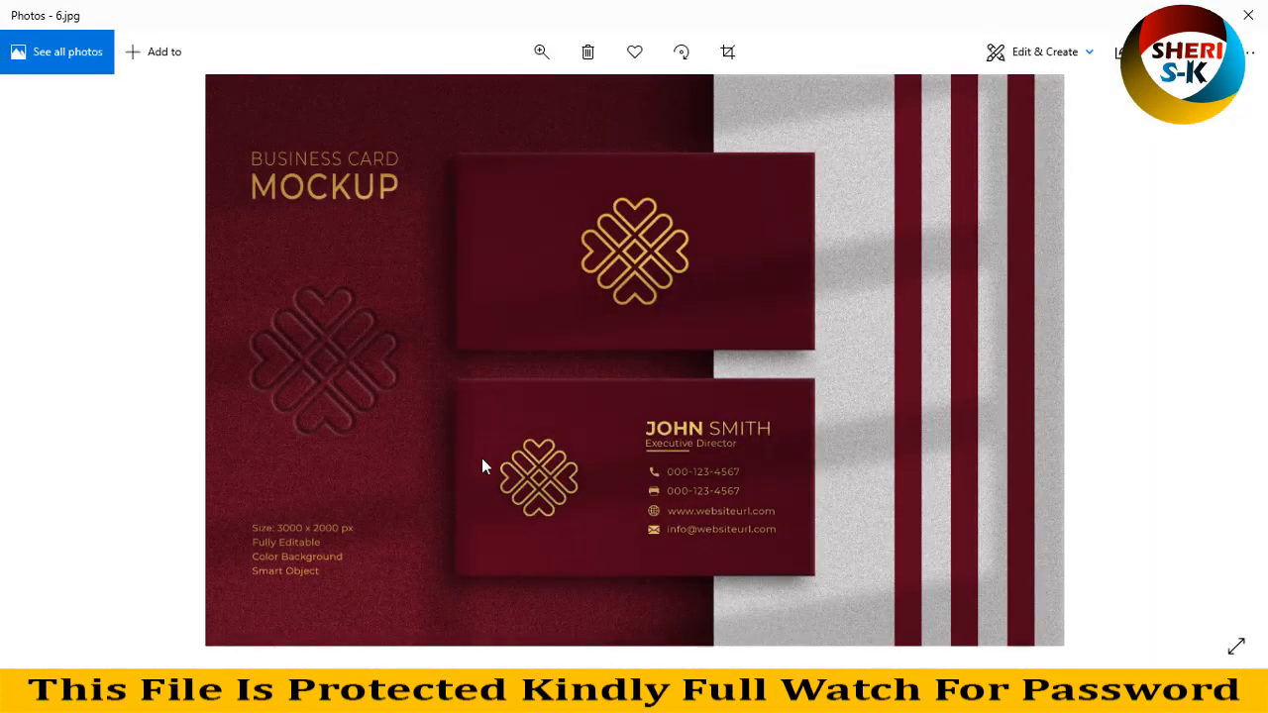
mouse_move(610, 494)
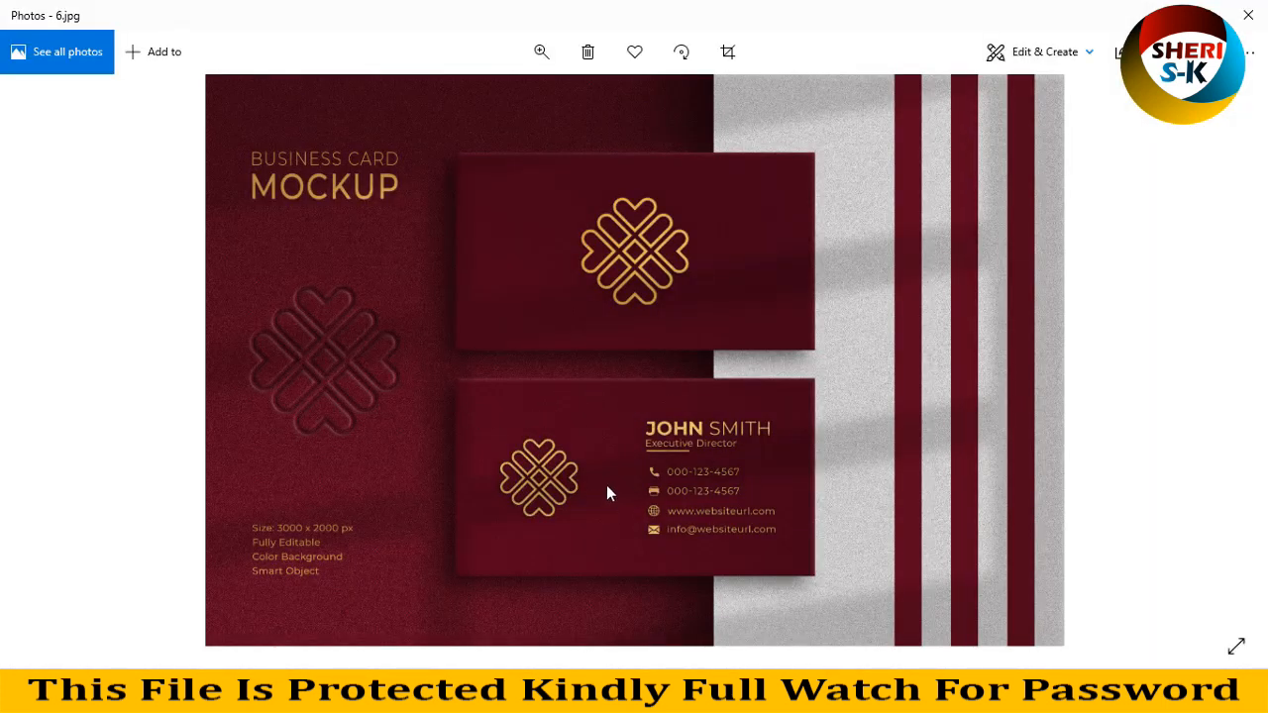
mouse_move(644, 218)
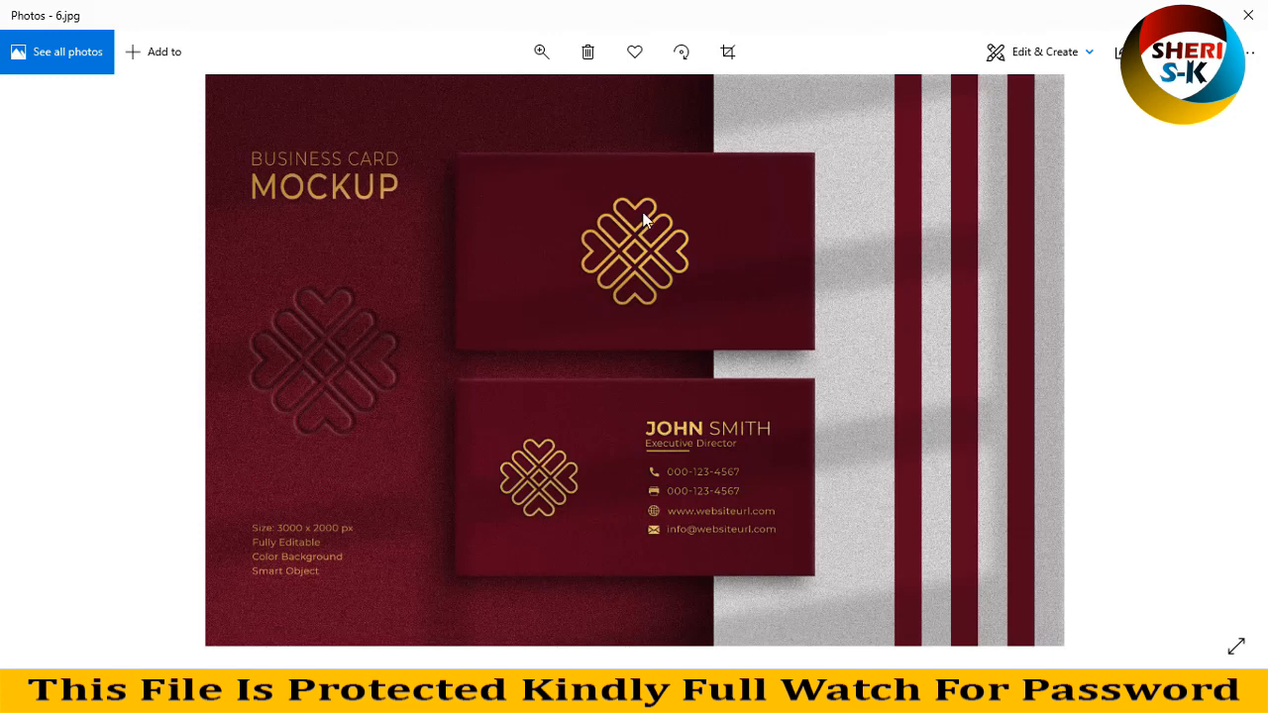
mouse_move(392, 246)
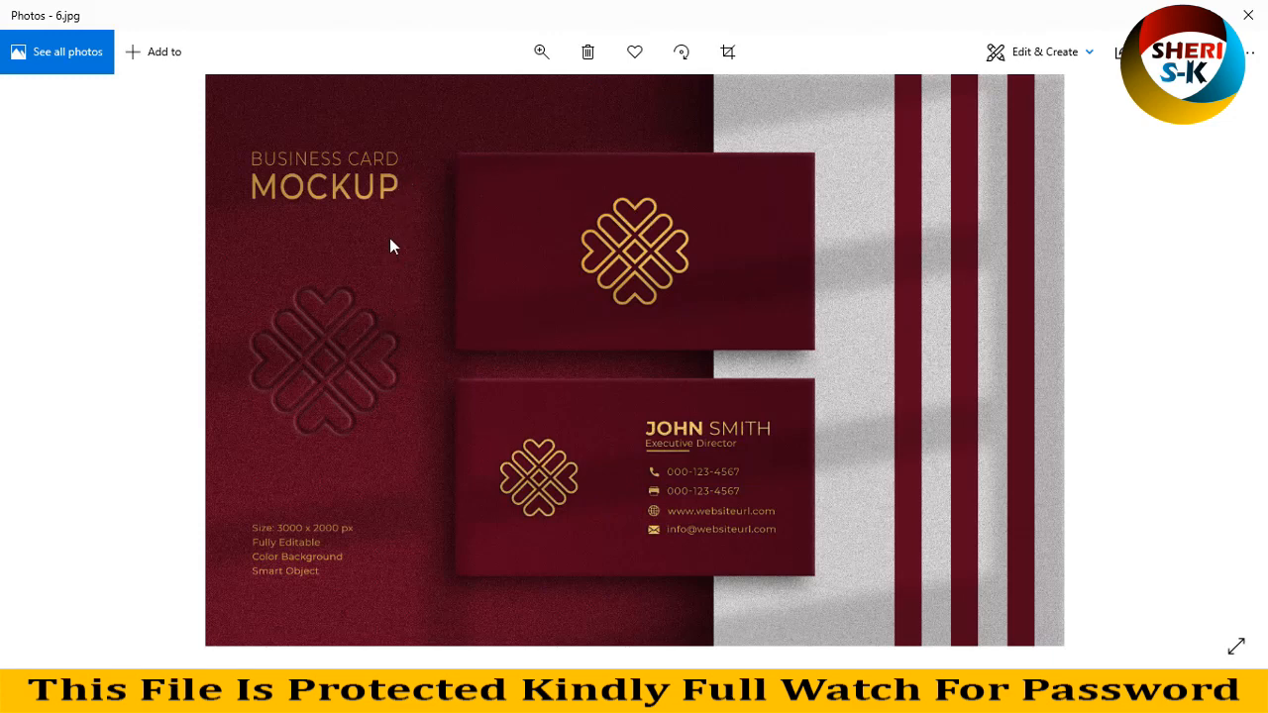
mouse_move(535, 251)
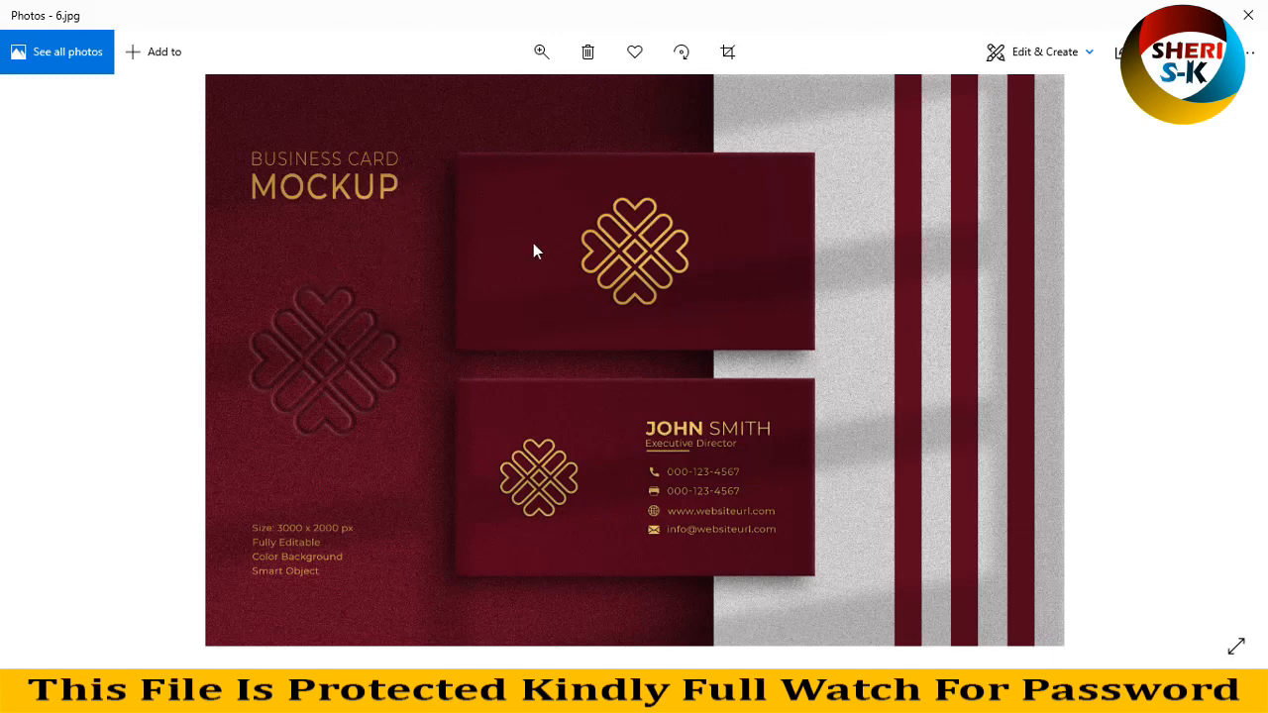
mouse_move(591, 457)
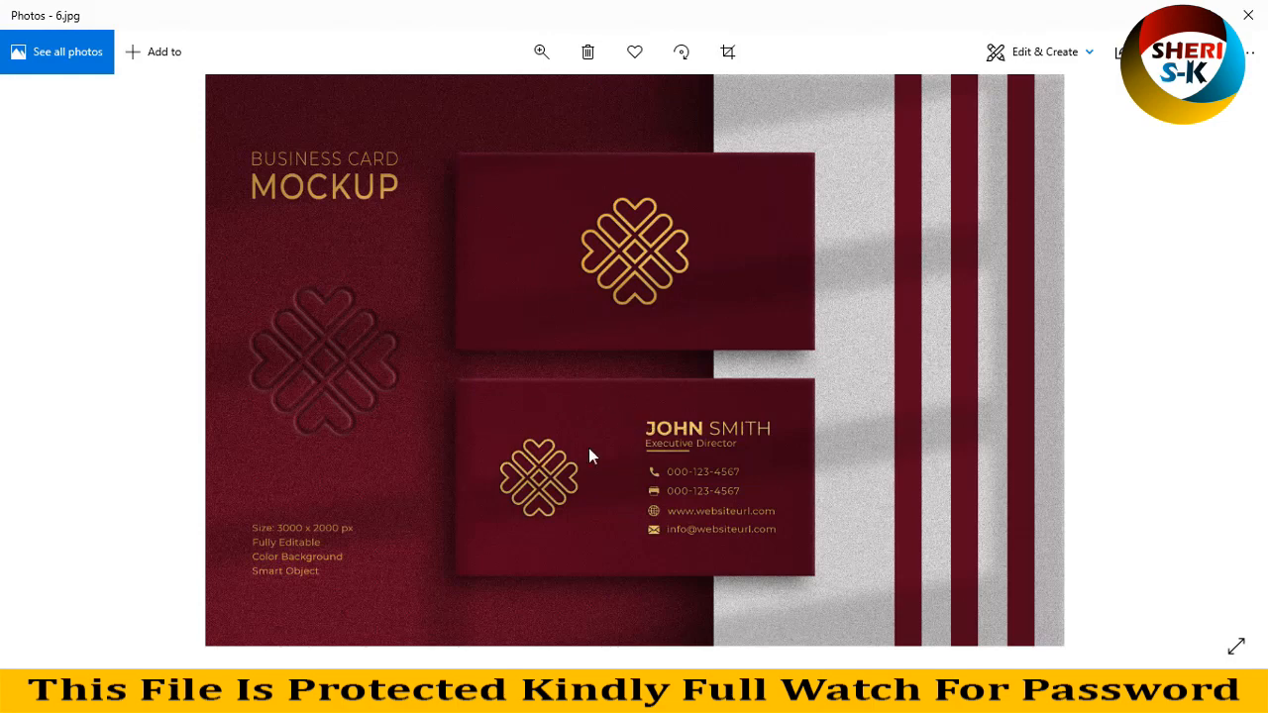
mouse_move(946, 220)
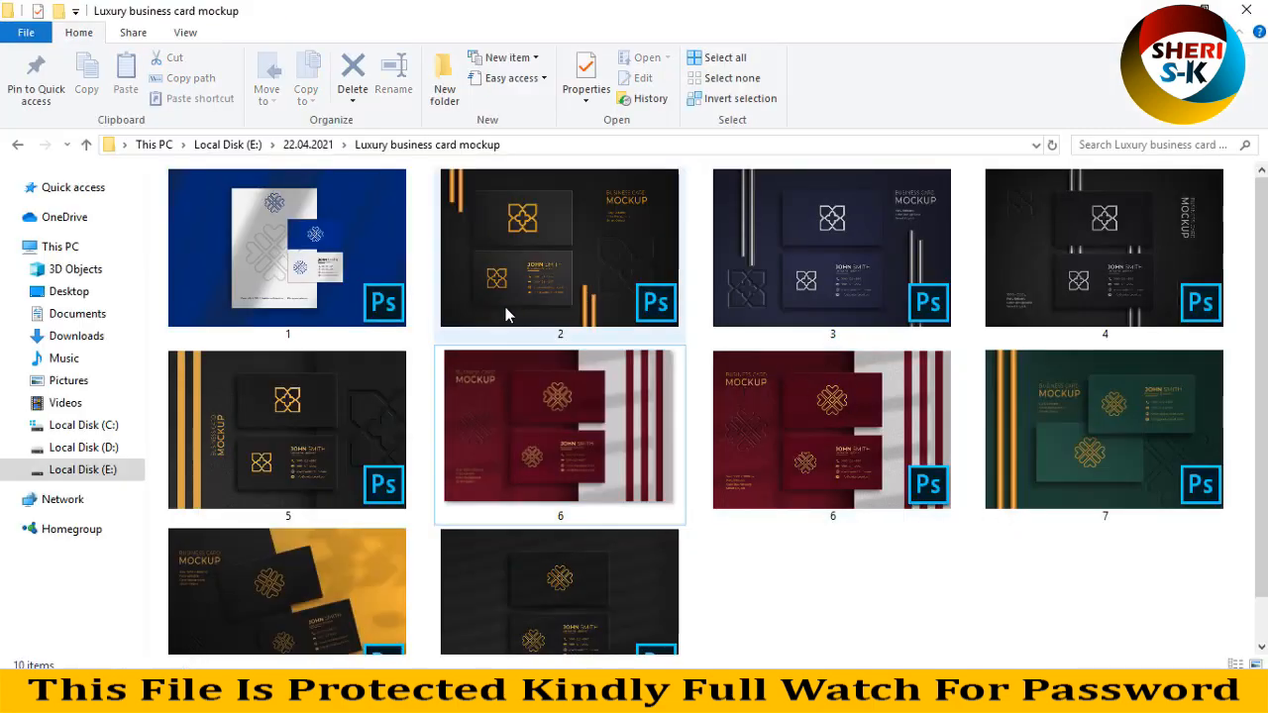
click(831, 436)
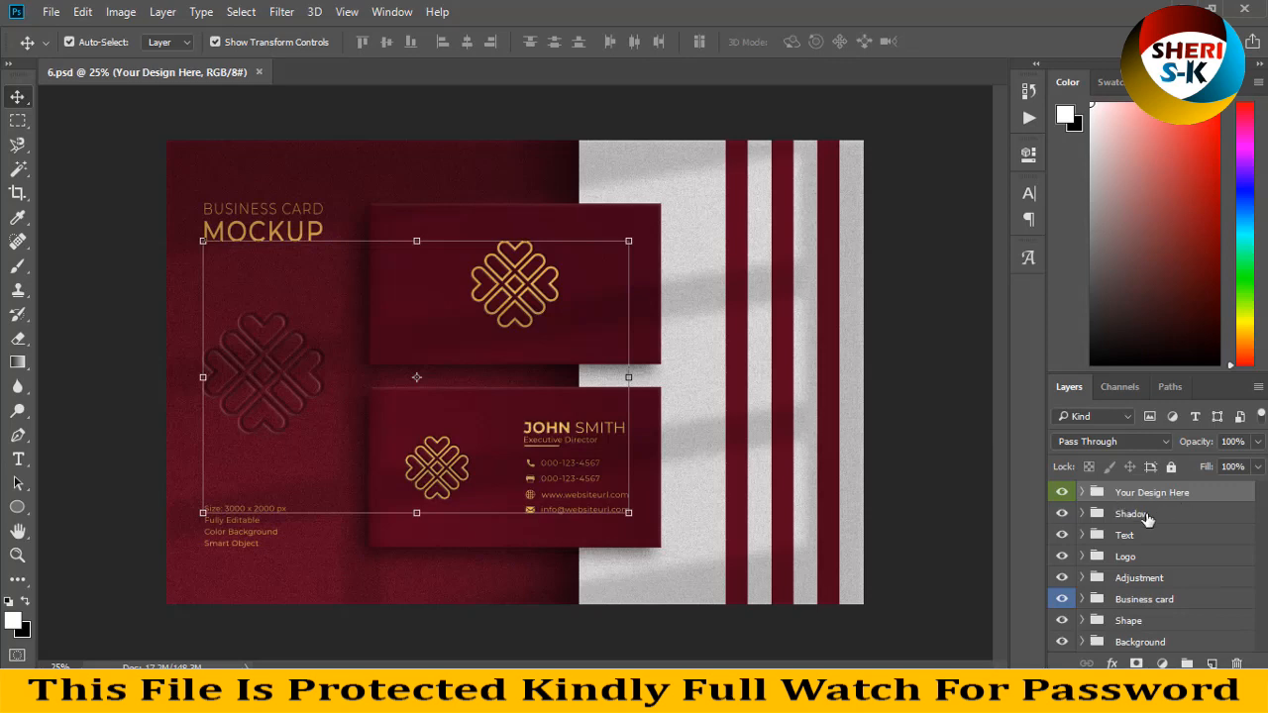
Step: Expand Business card > Card 01 and open the Business card smart object as Business card1.psb
click(1124, 556)
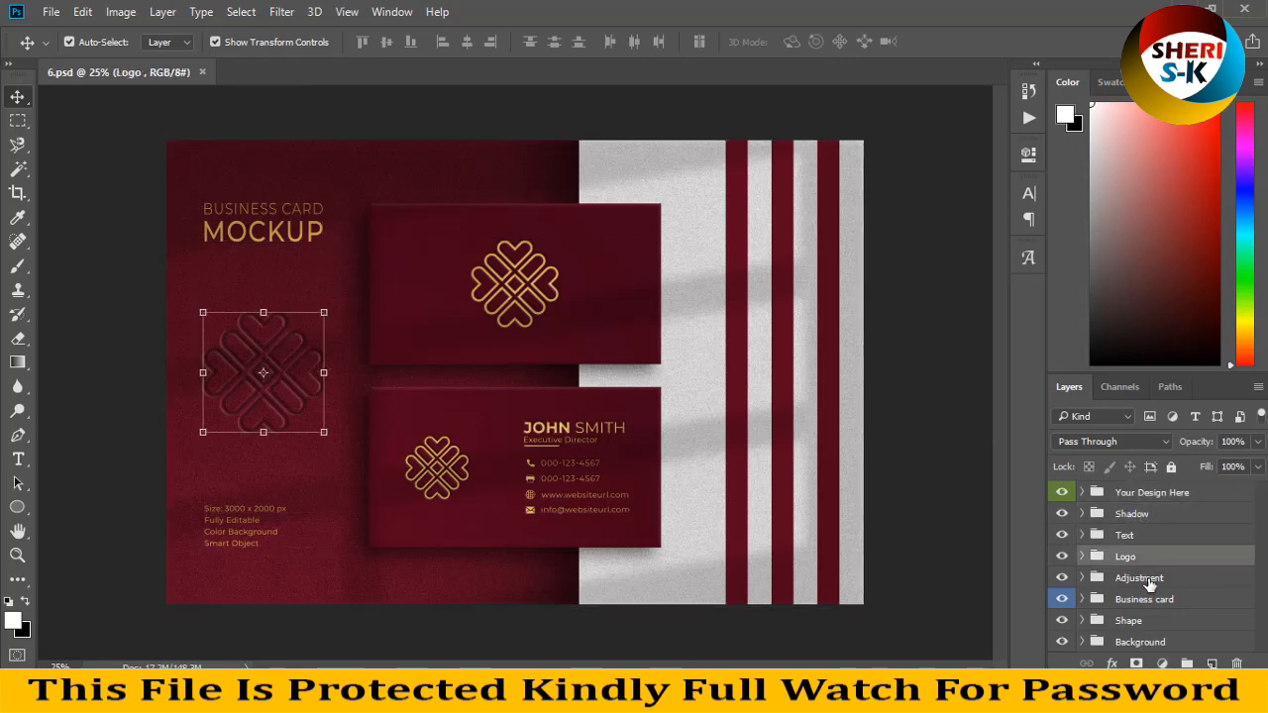
click(1129, 620)
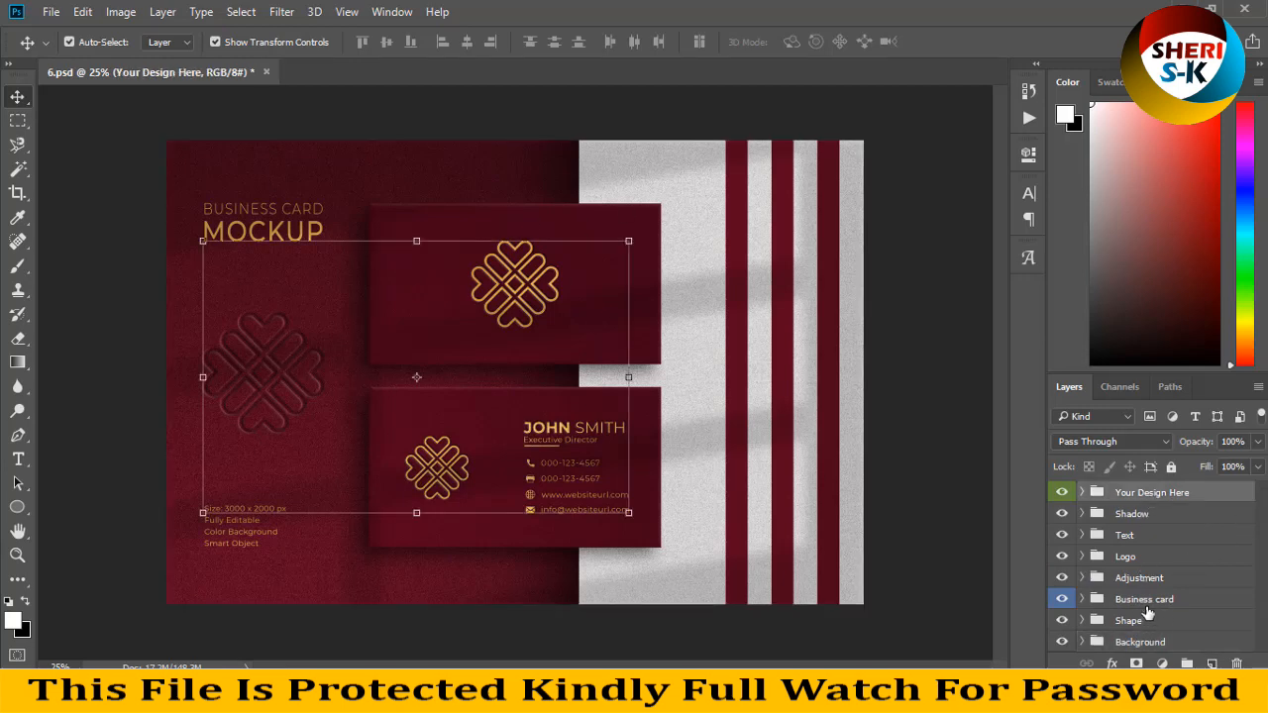
click(1144, 598)
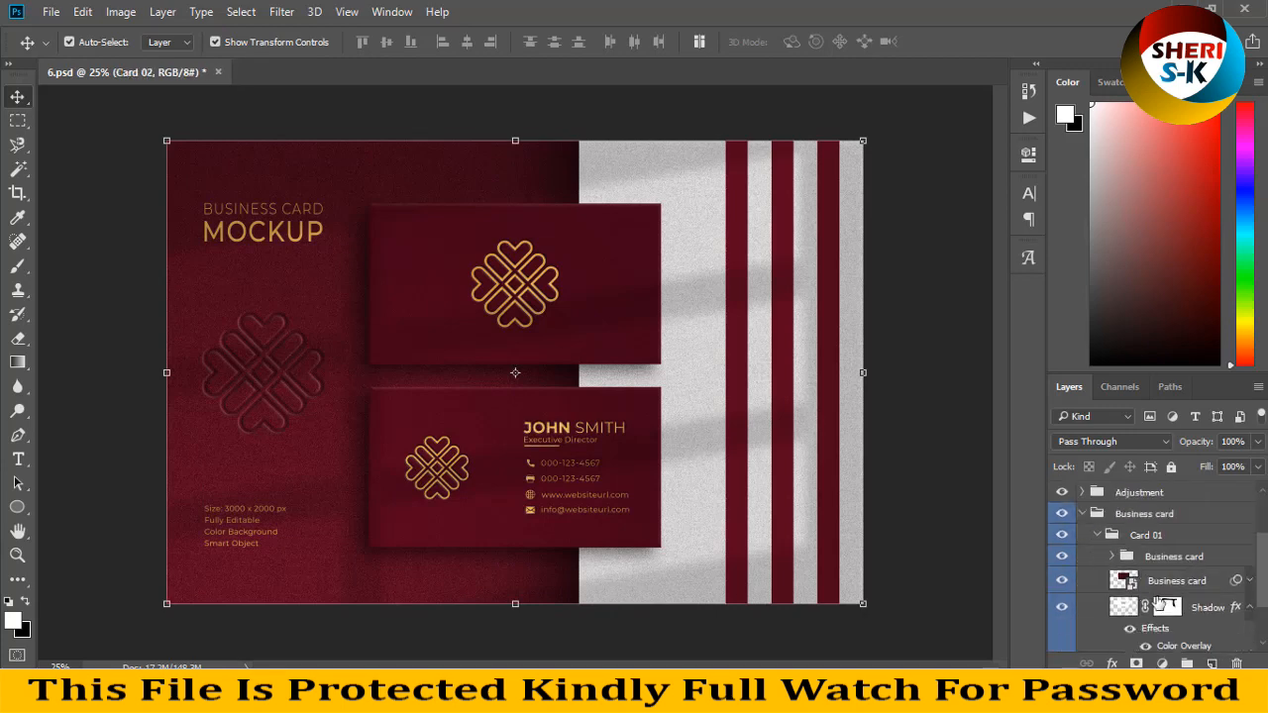
click(1177, 579)
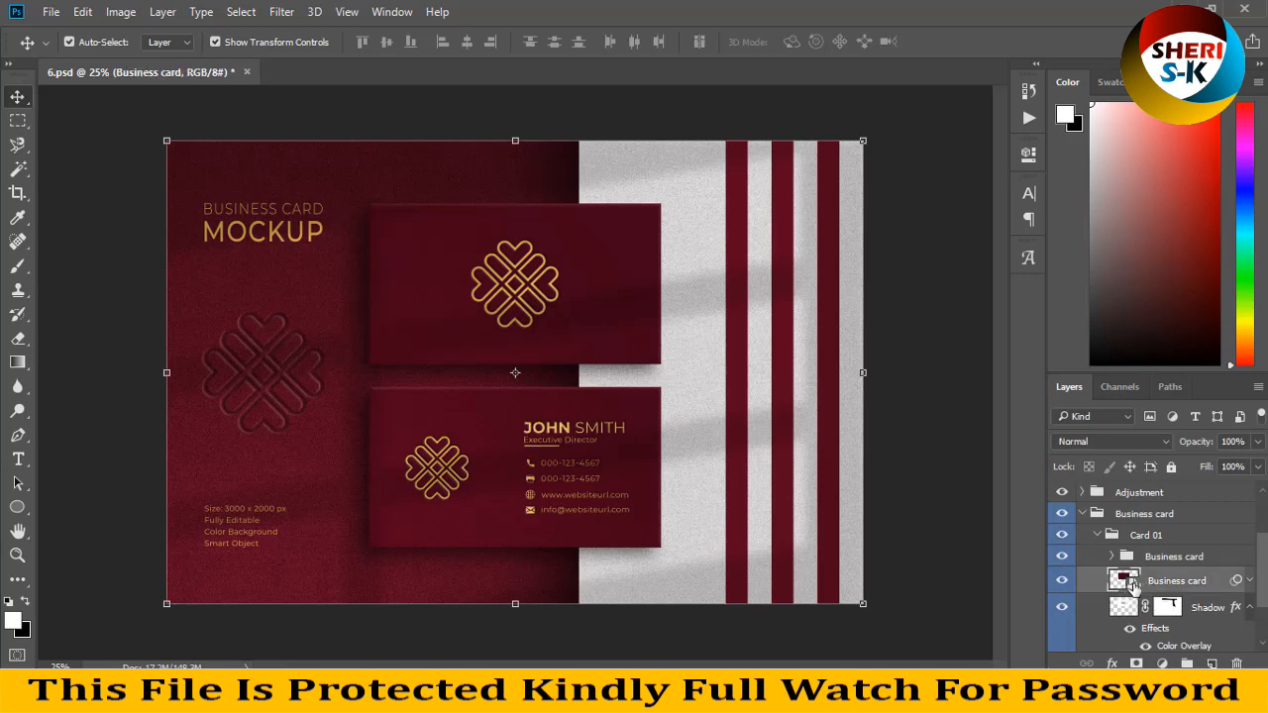
double_click(1124, 580)
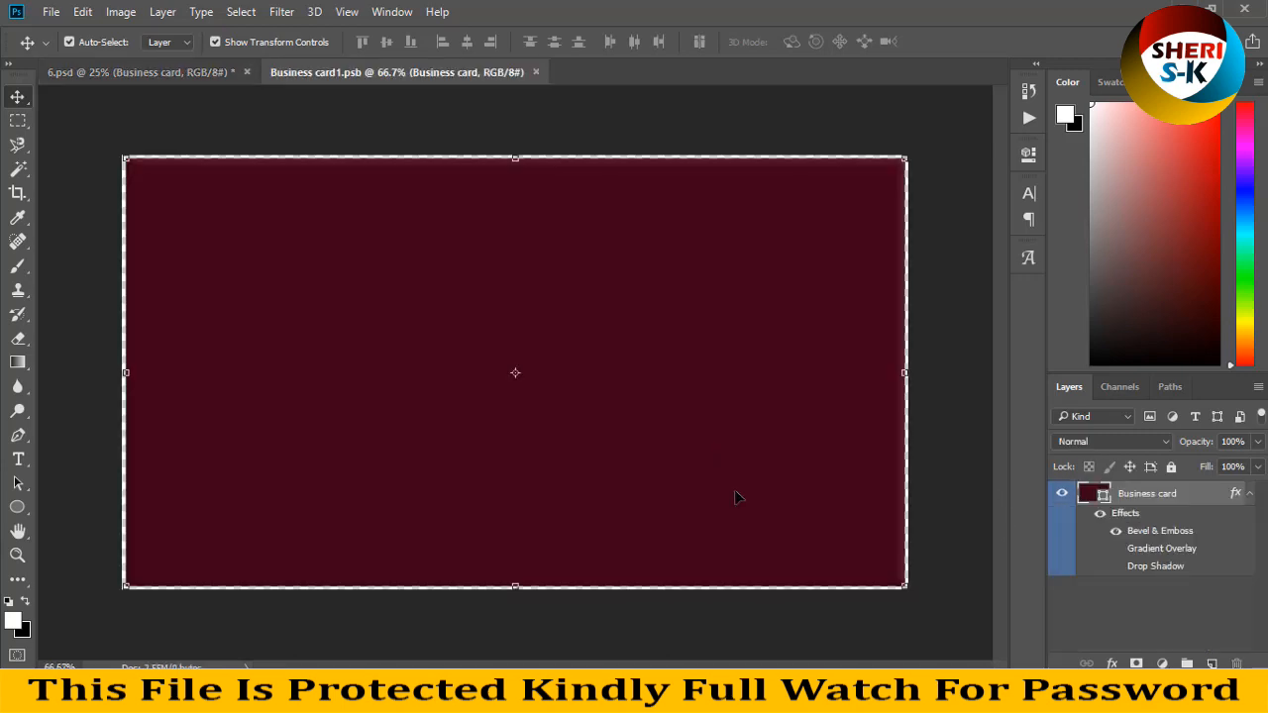
mouse_move(402, 240)
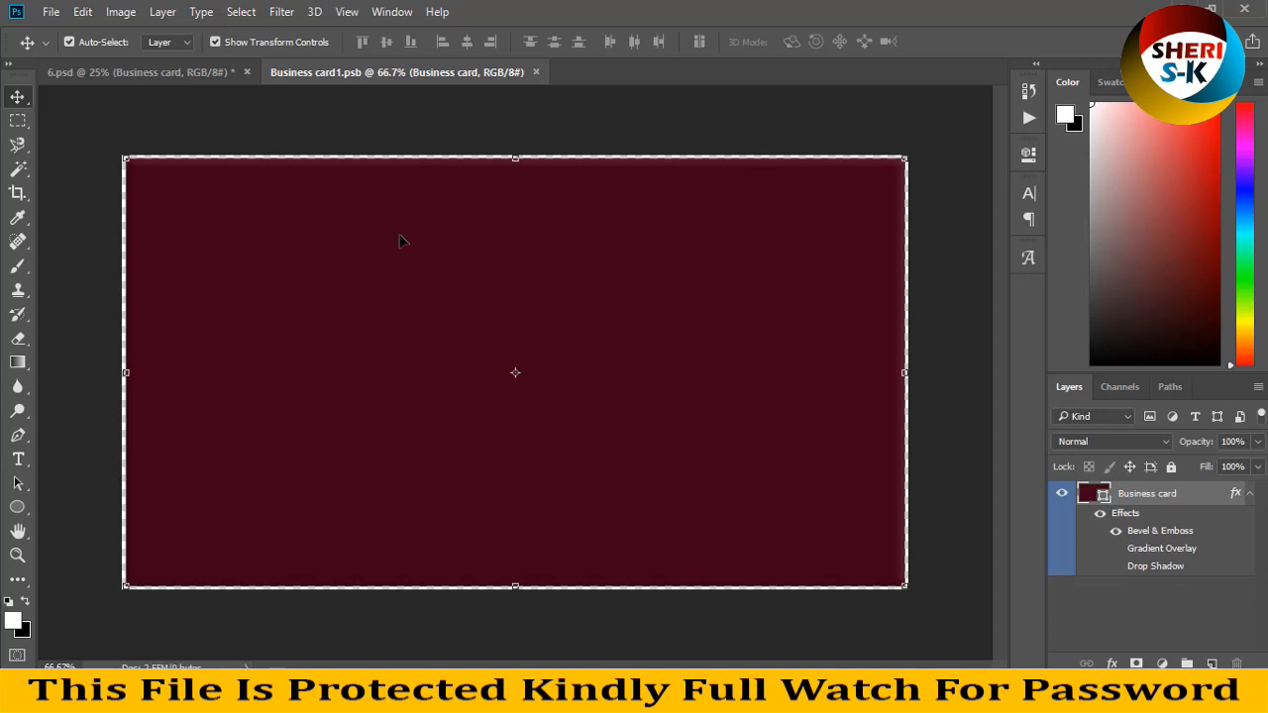
click(50, 12)
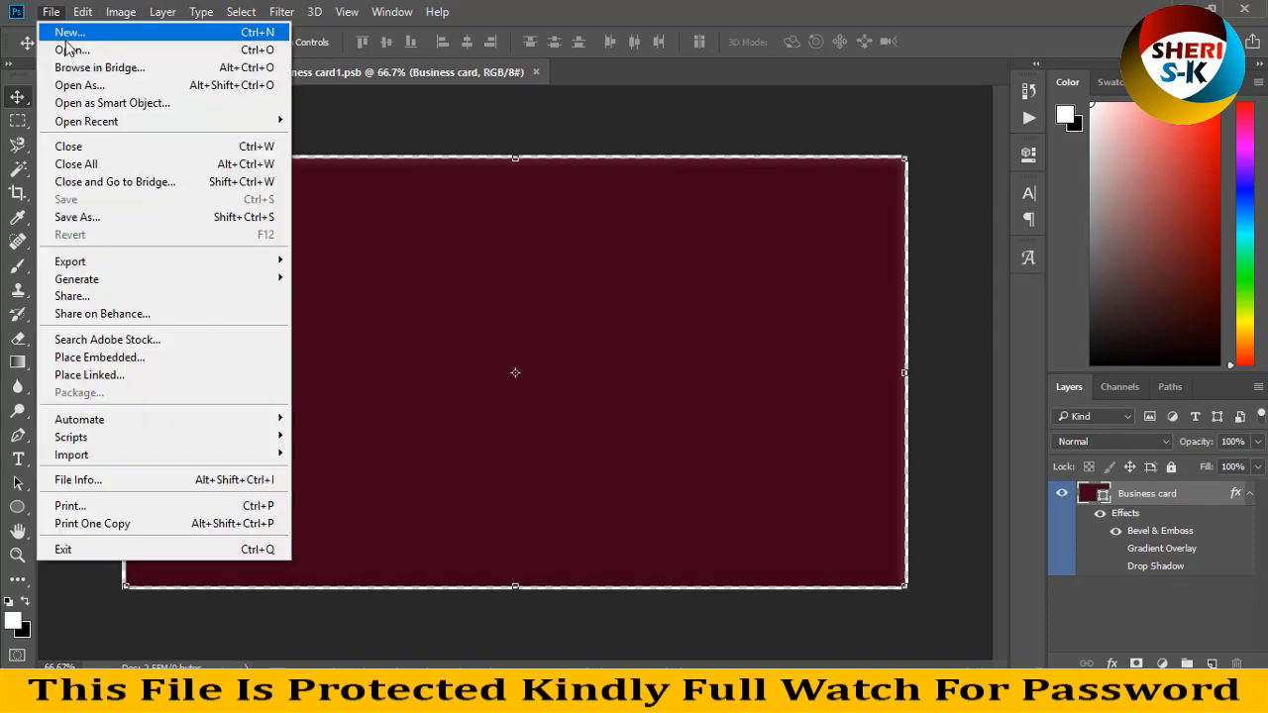
Step: Browse the Open dialog to D:\Paid Data\Business Cards Bundles\50 Business Cards Bundle
click(71, 49)
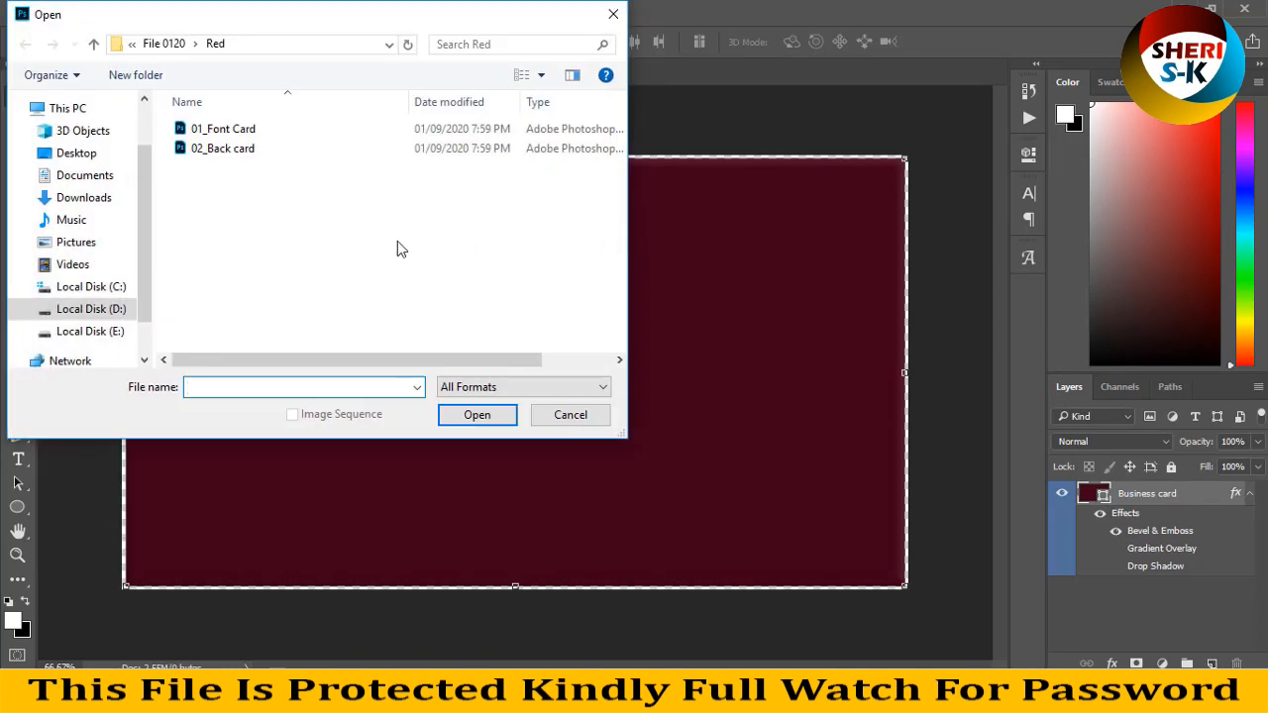
click(90, 308)
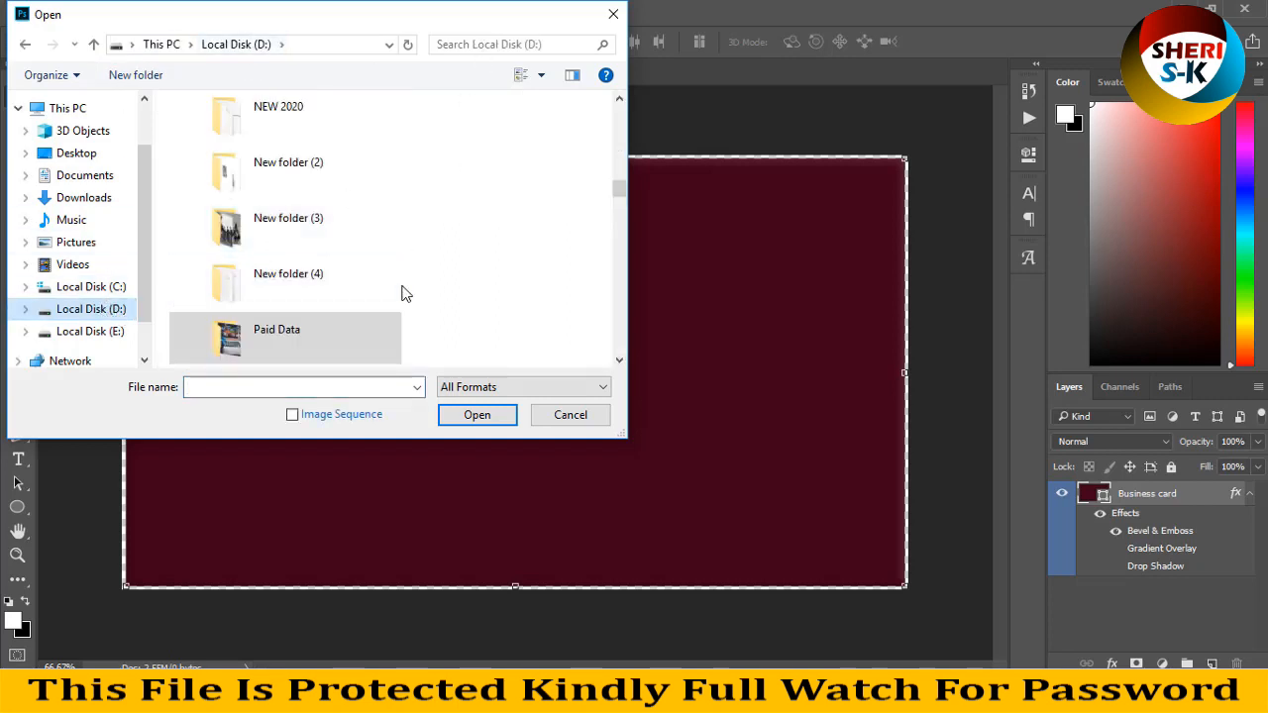
double_click(276, 336)
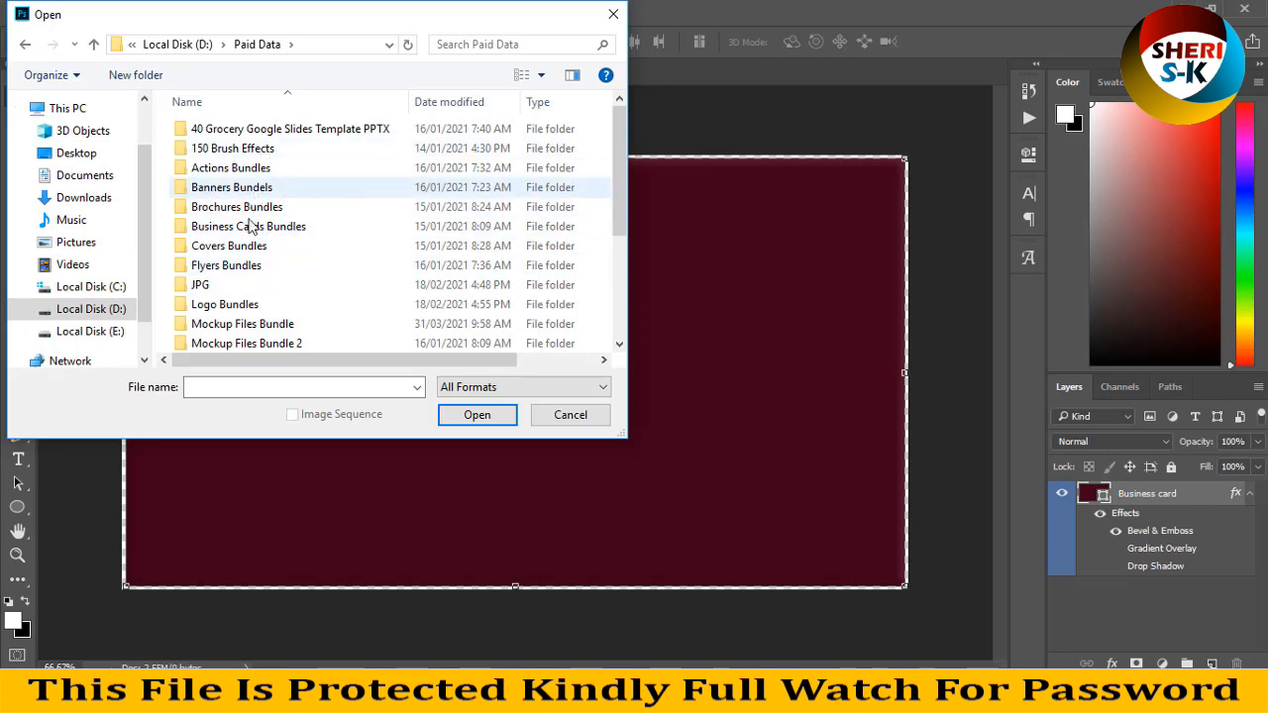
mouse_move(226, 264)
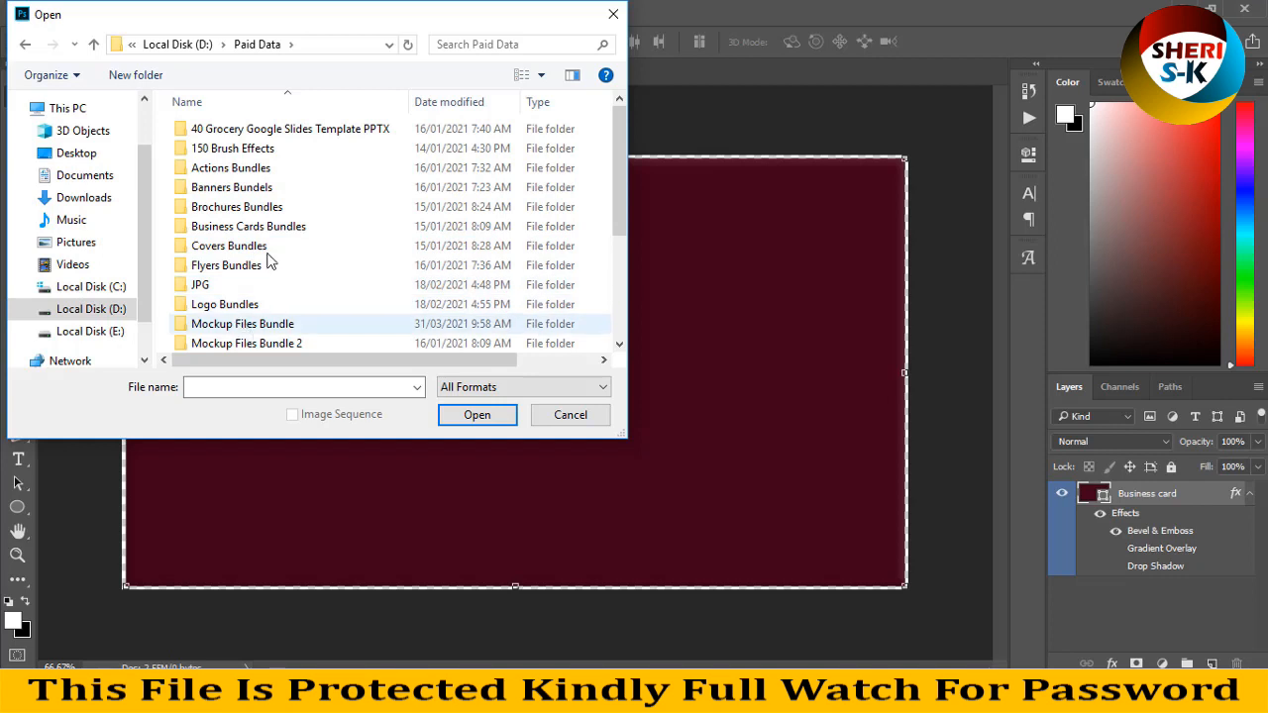
click(249, 226)
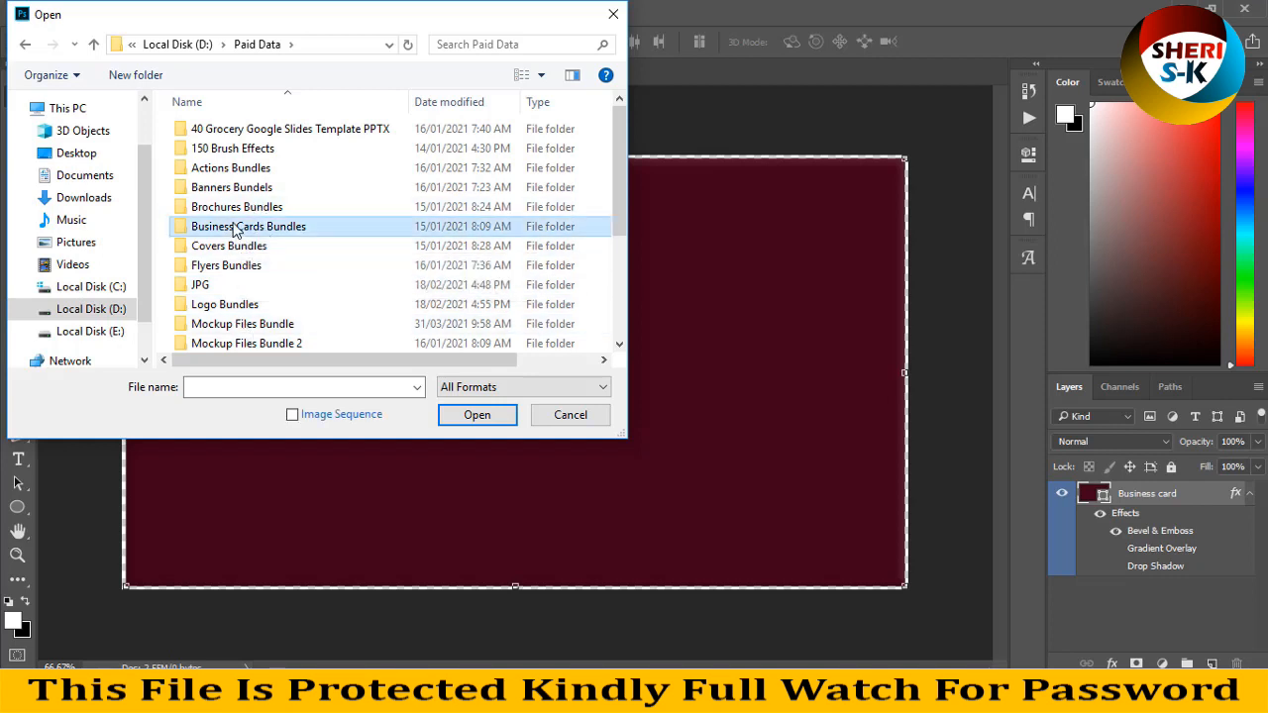
double_click(249, 225)
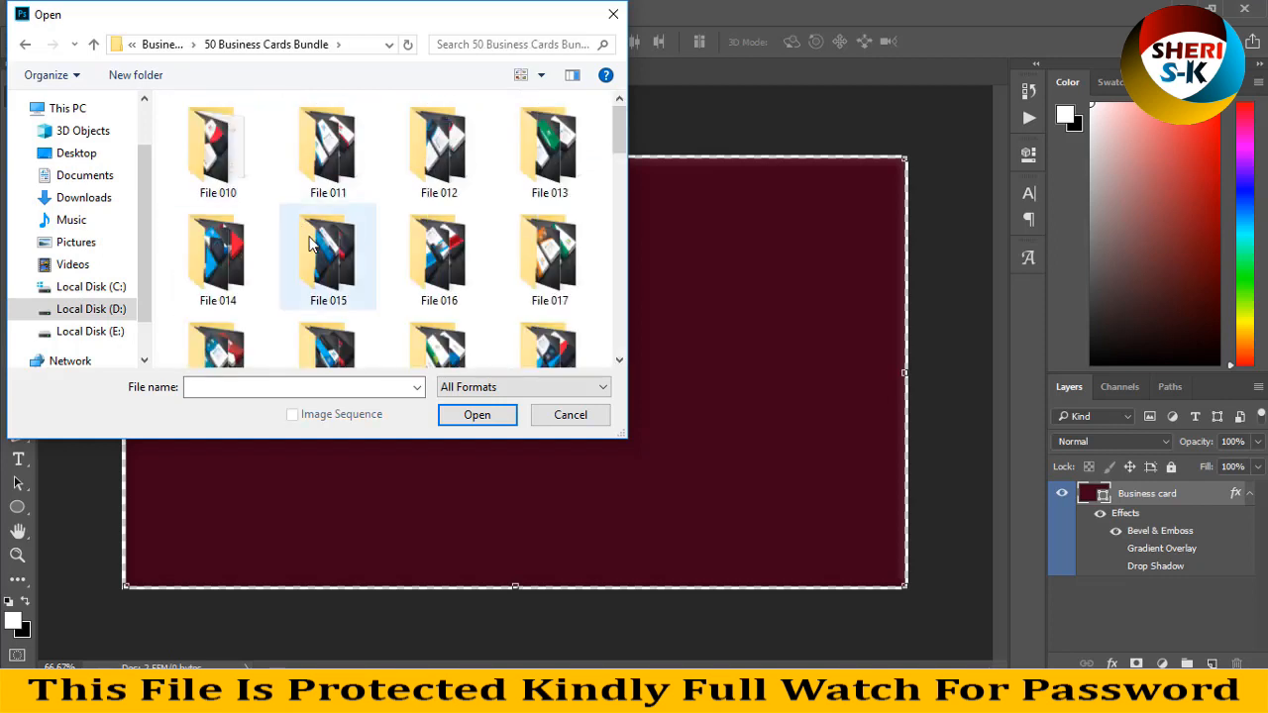
scroll(down, 3)
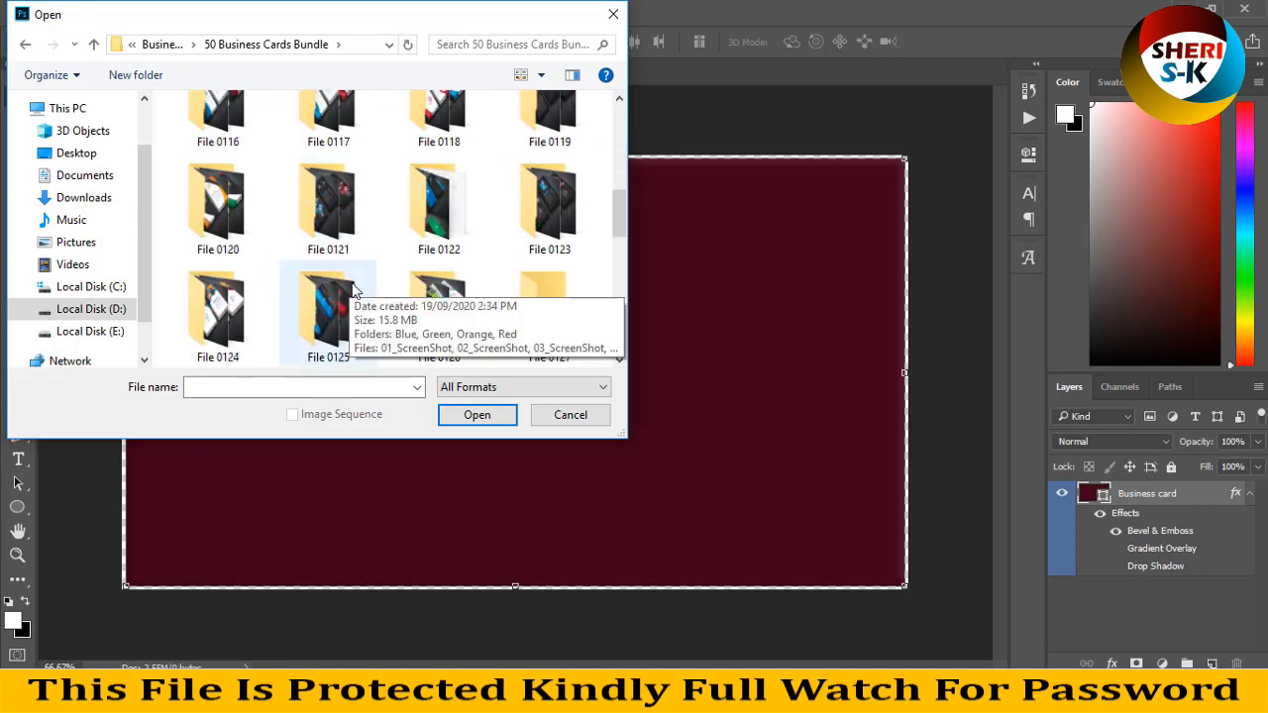
scroll(down, 3)
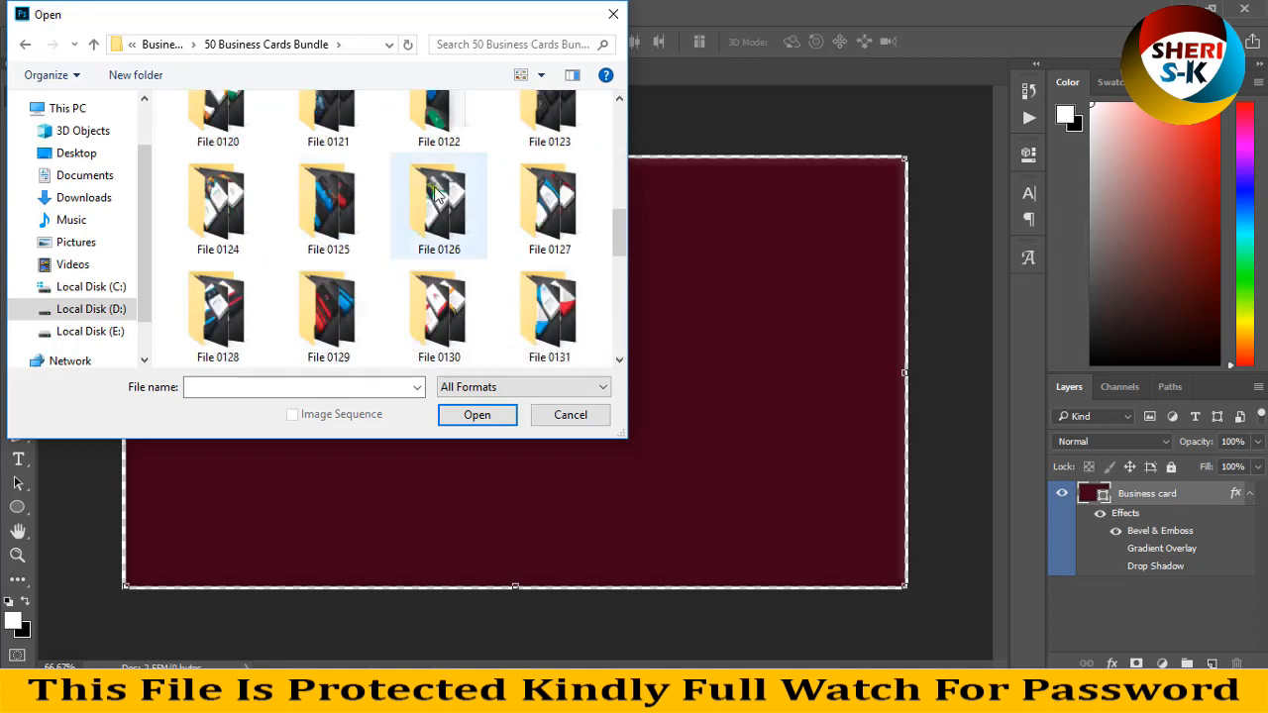
Step: Open 01_Card Front from File 0126\Red and its 'Double click to change' placeholder
double_click(438, 205)
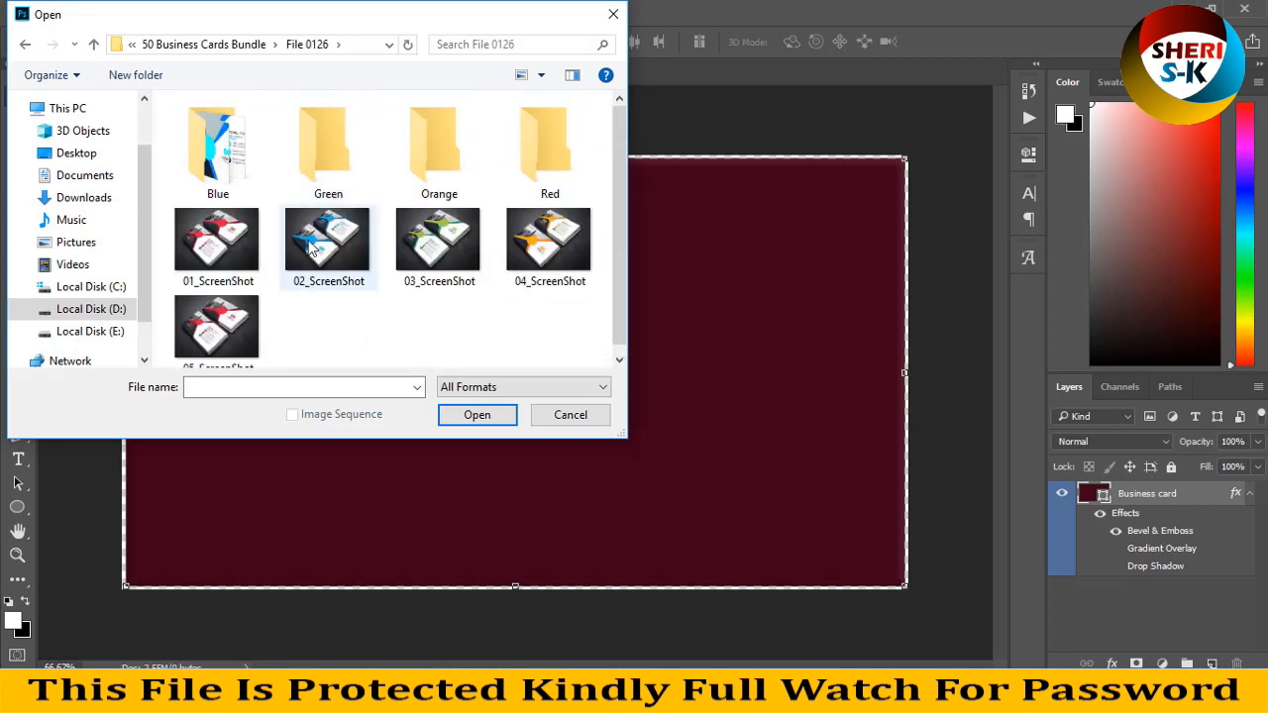
click(550, 148)
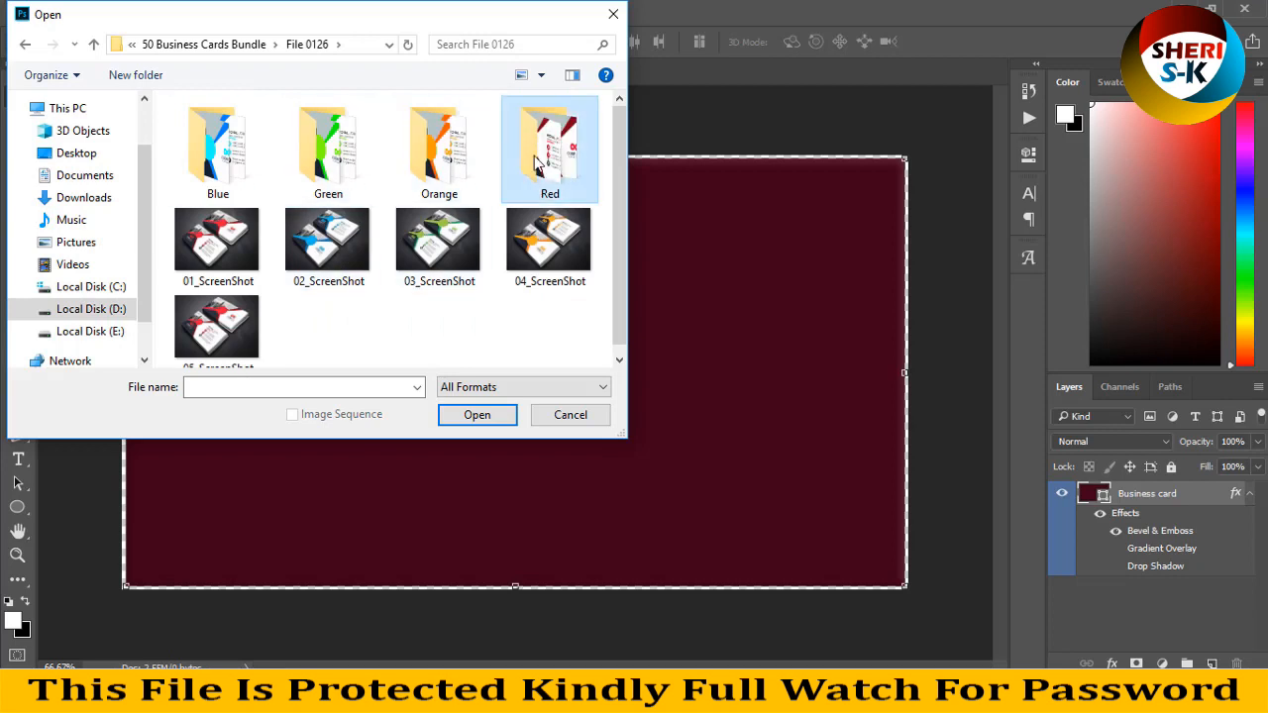
click(570, 414)
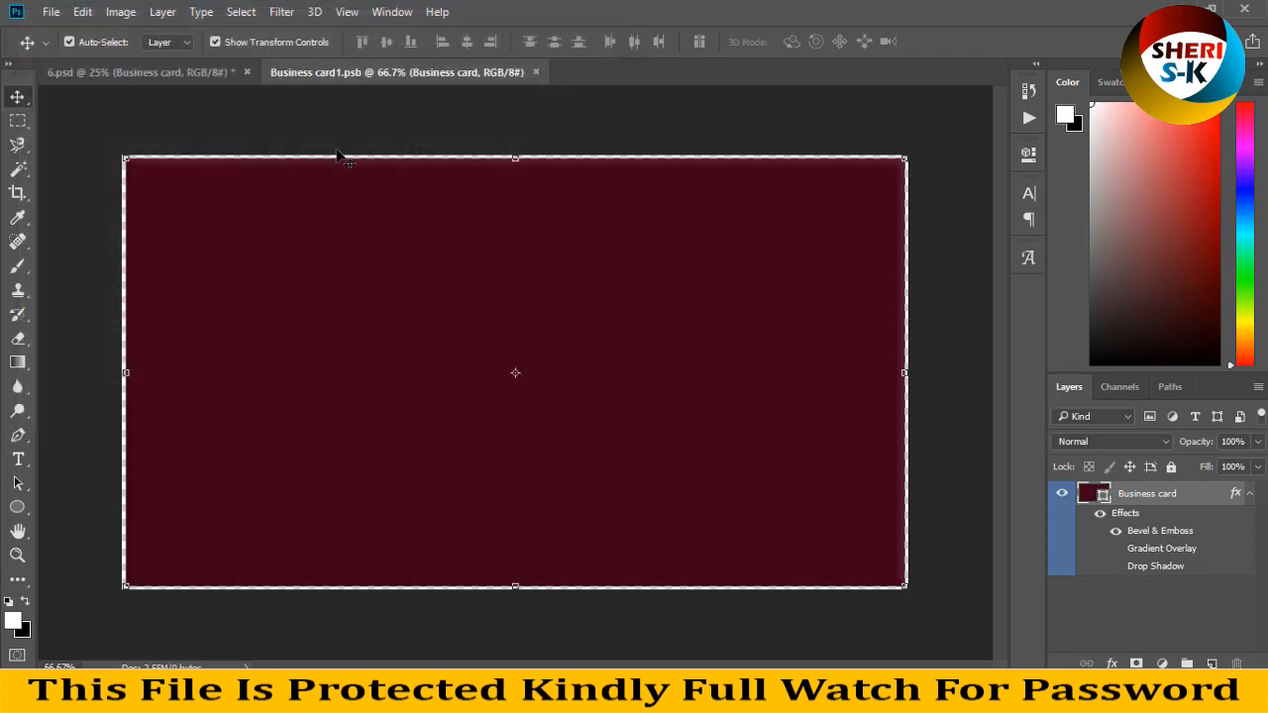
click(677, 71)
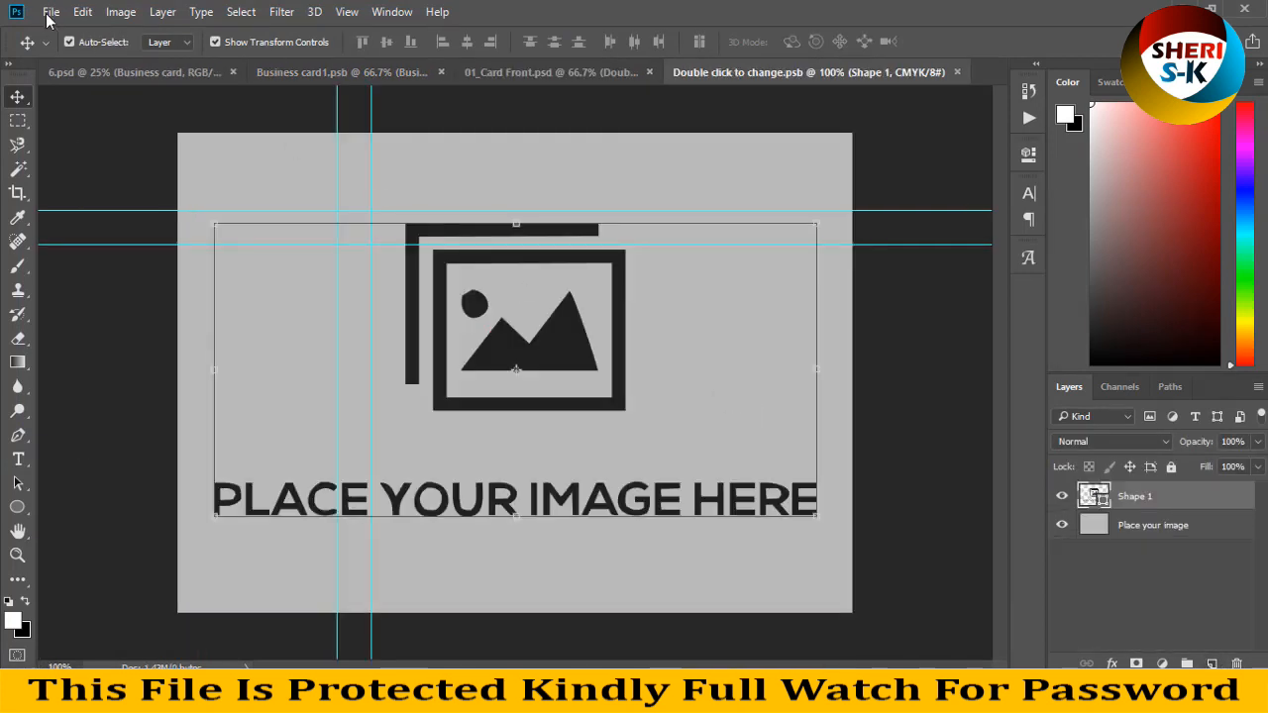
Step: Place the AdobeStock model photo into the placeholder and close the stock JPEG without saving
click(50, 12)
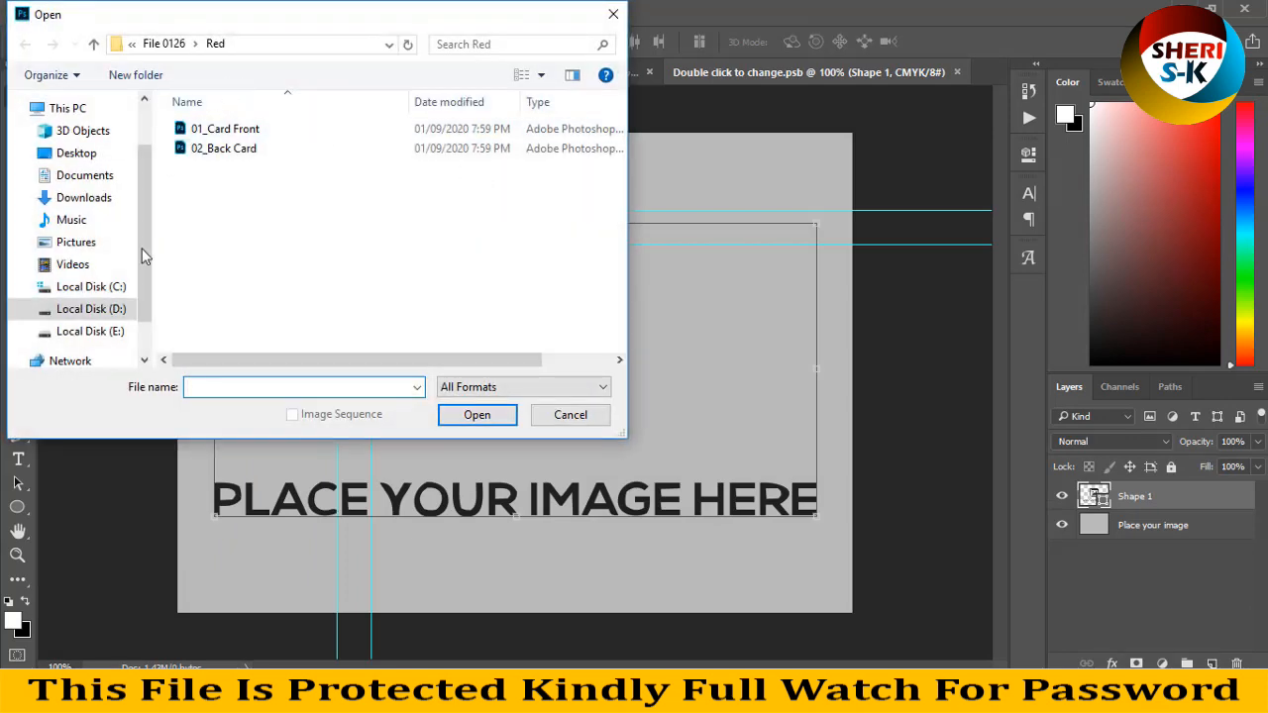
click(90, 308)
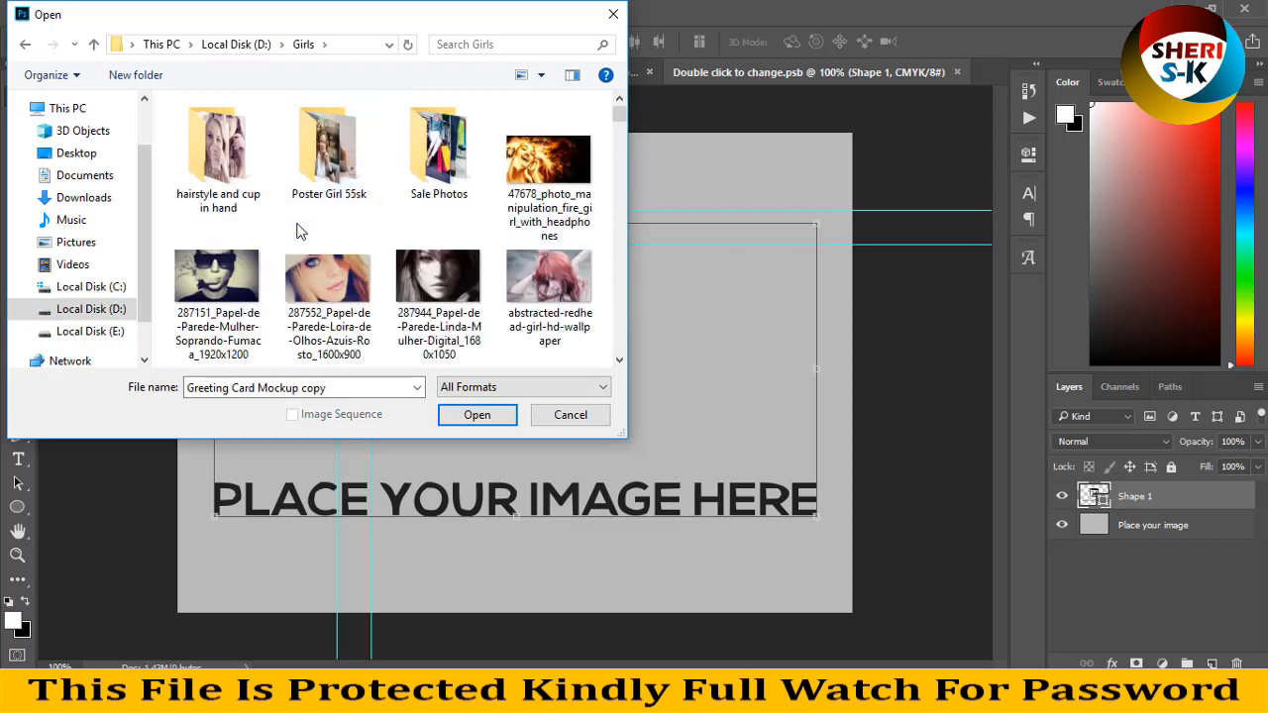
double_click(218, 139)
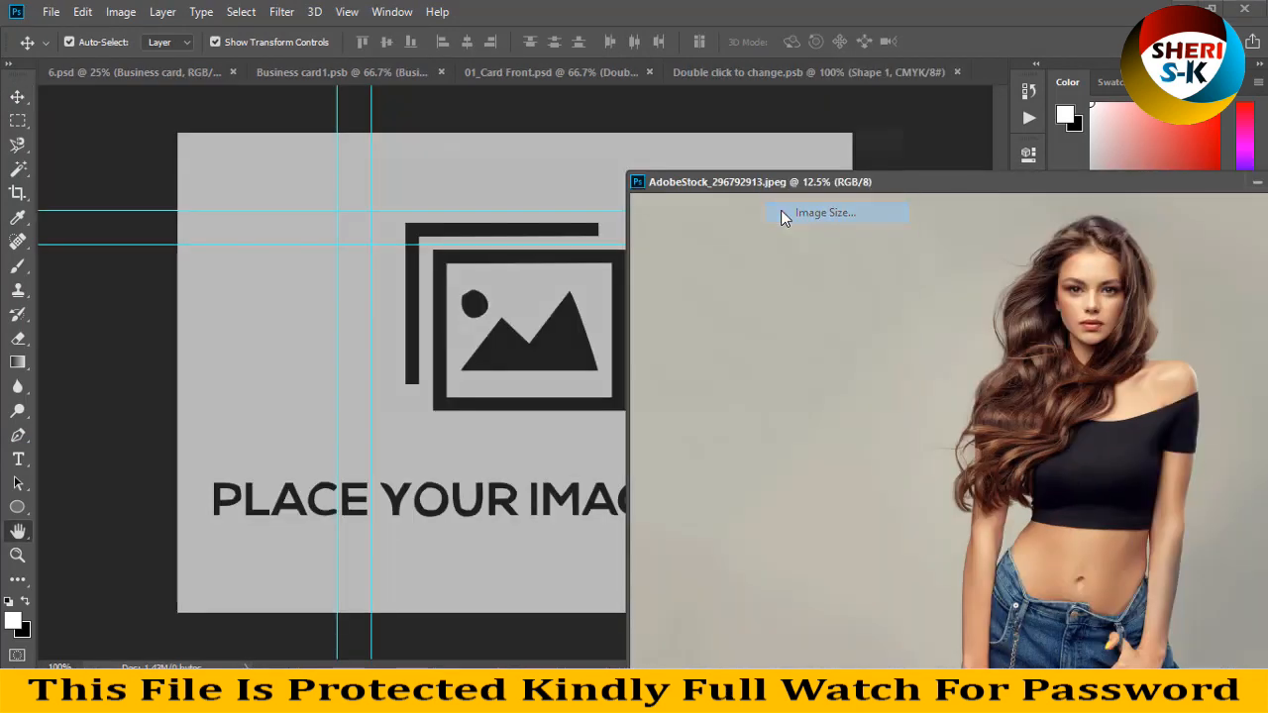
click(823, 212)
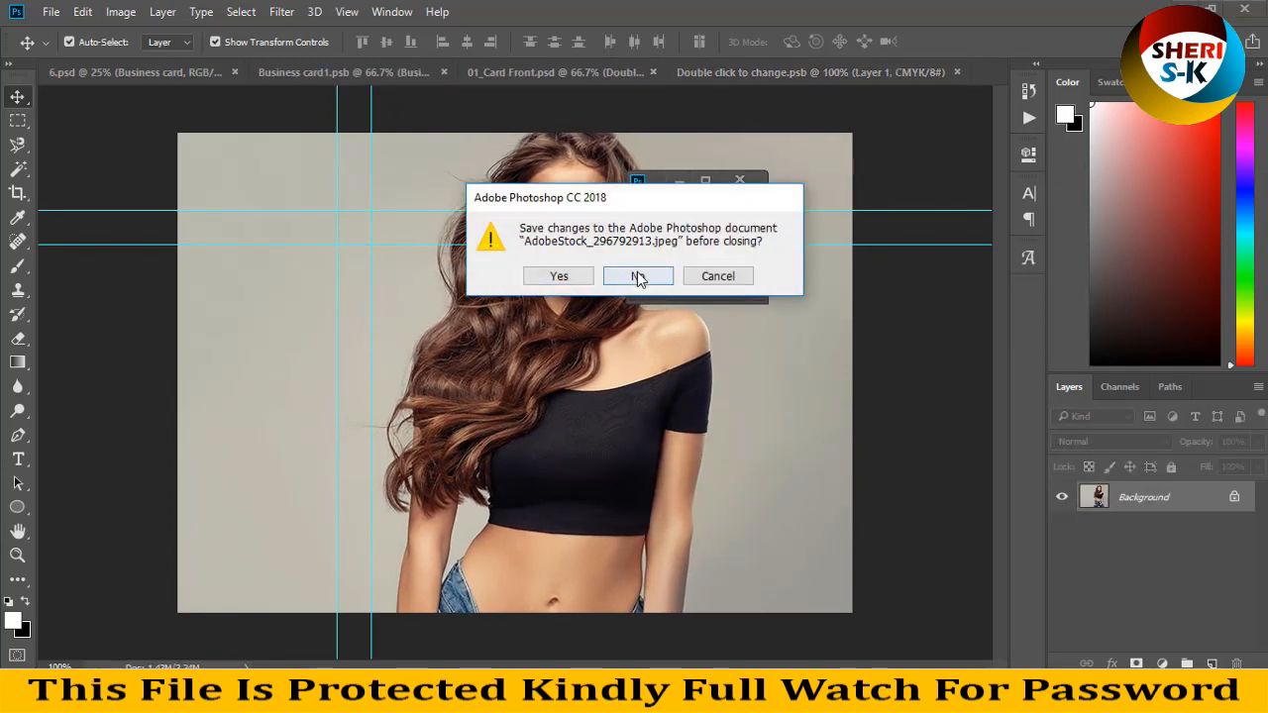
click(638, 275)
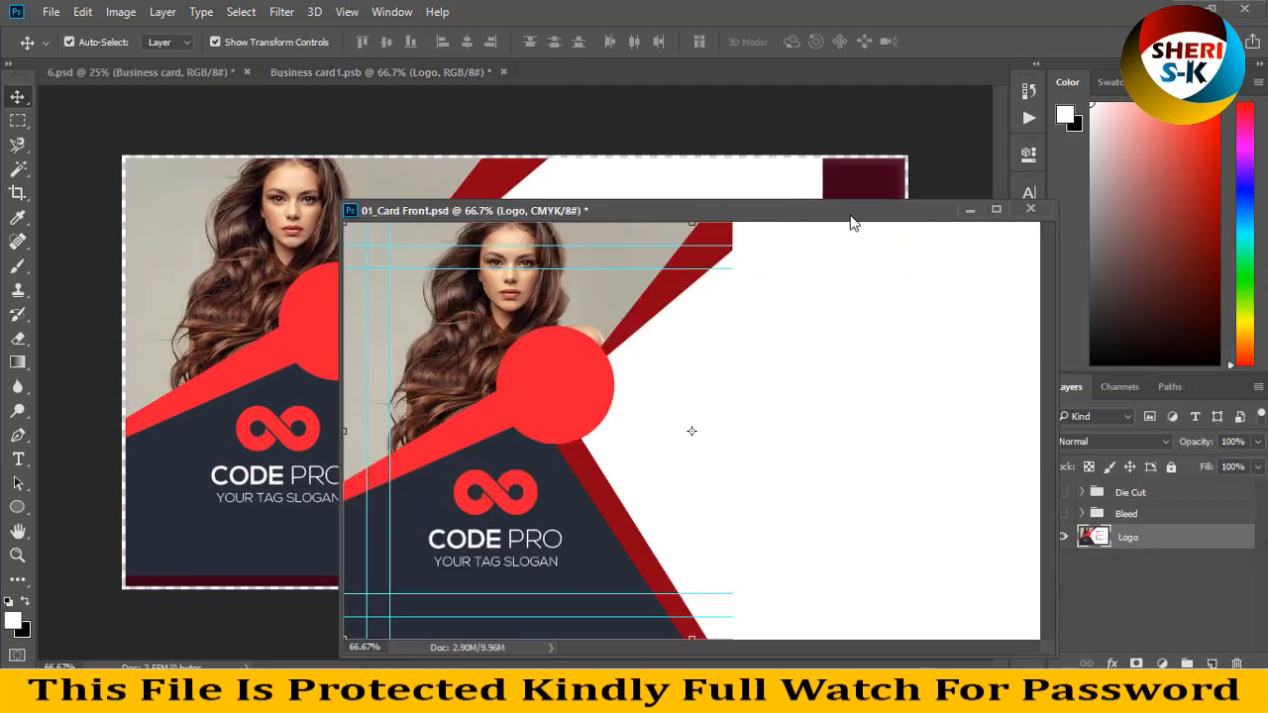
Step: Close the card front document so 6.psd shows the CODE PRO design on both cards
click(1030, 209)
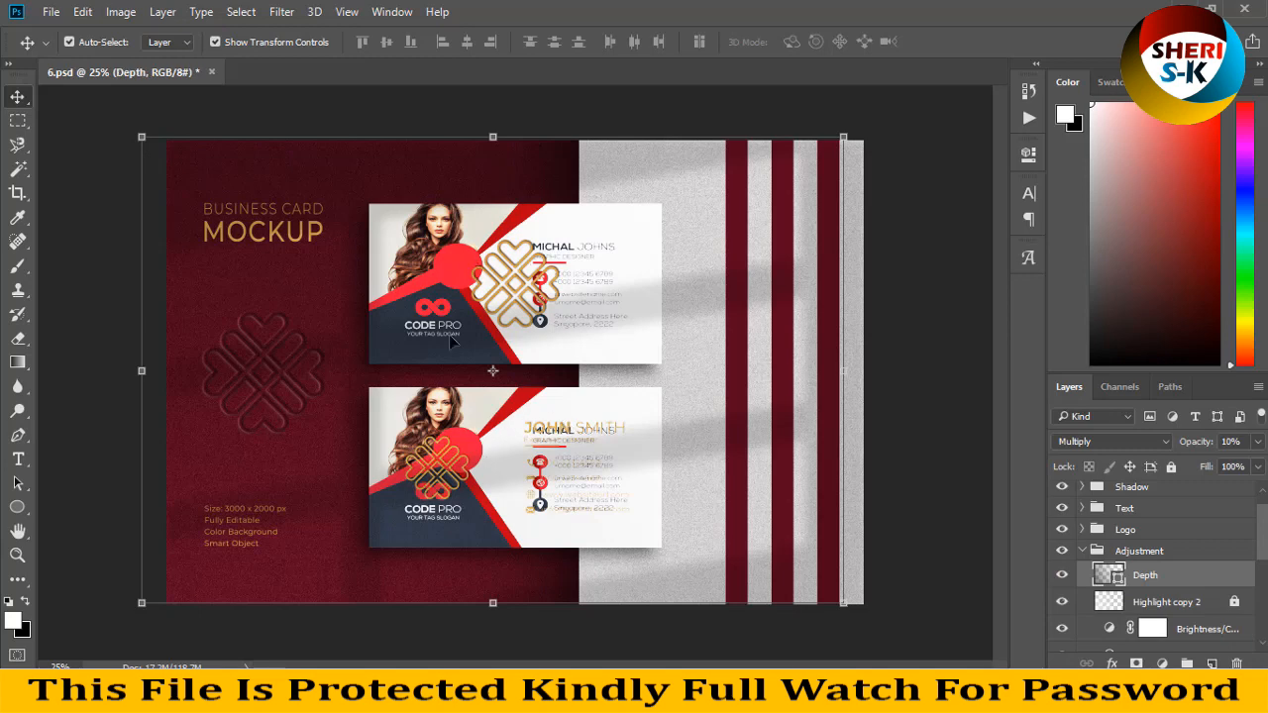
mouse_move(557, 300)
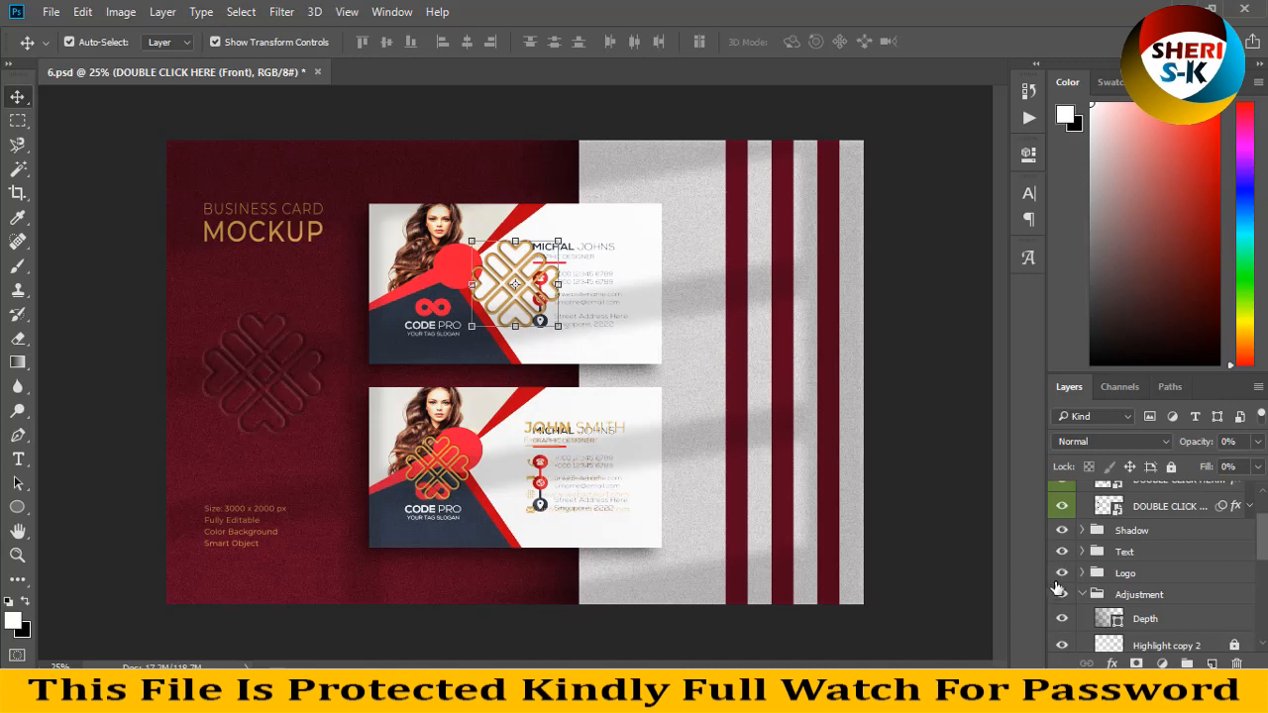
Step: Expand the Logo and background groups and open the Background smart object Gradient Fill 1111.psb
click(1062, 593)
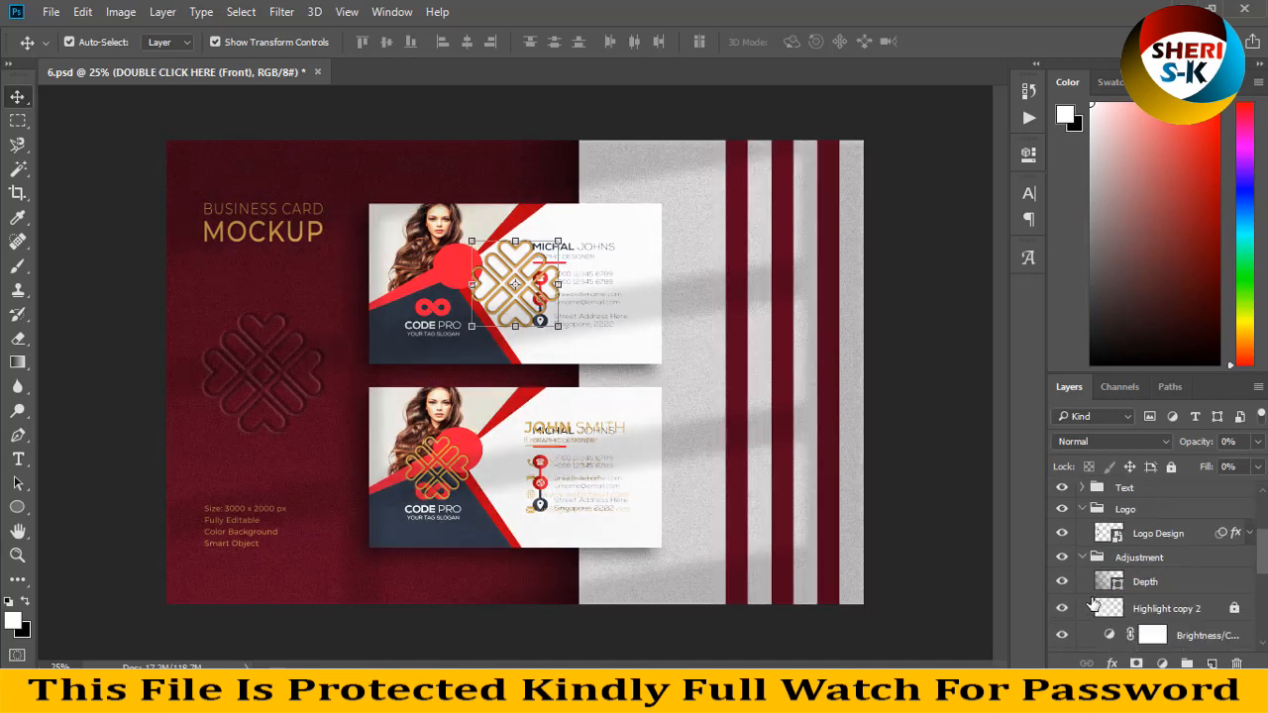
click(1062, 556)
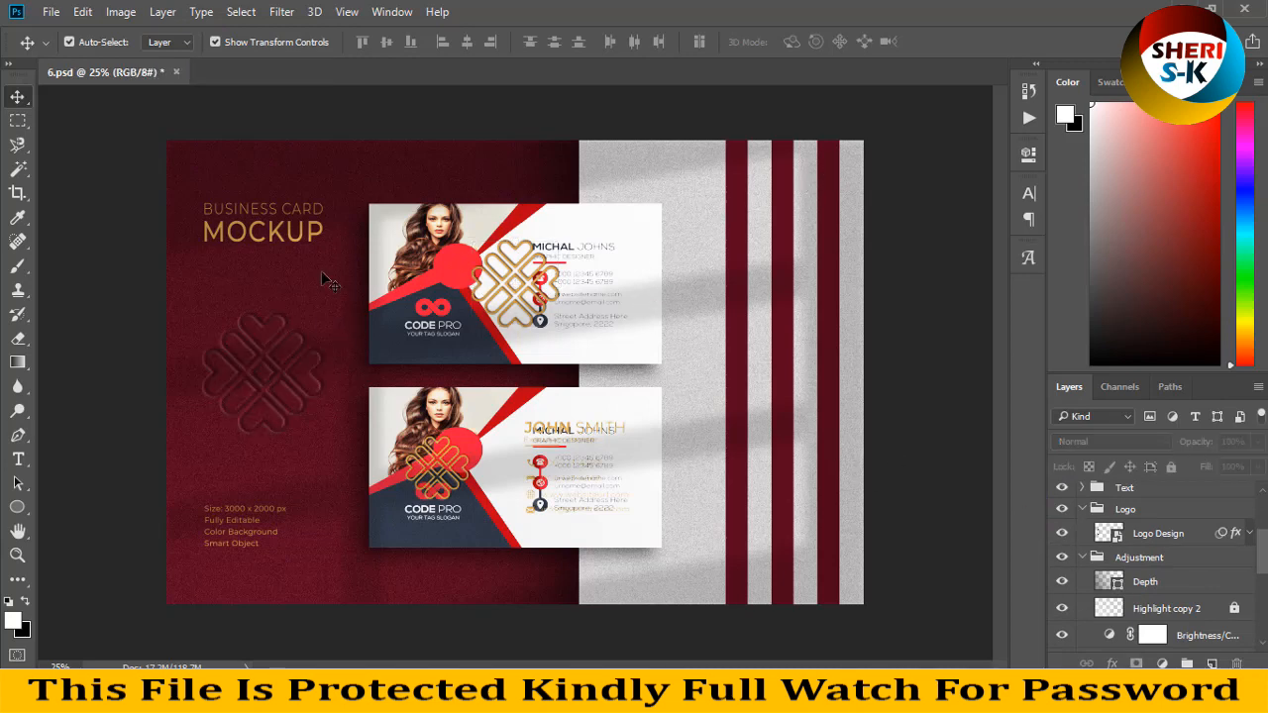
click(1144, 582)
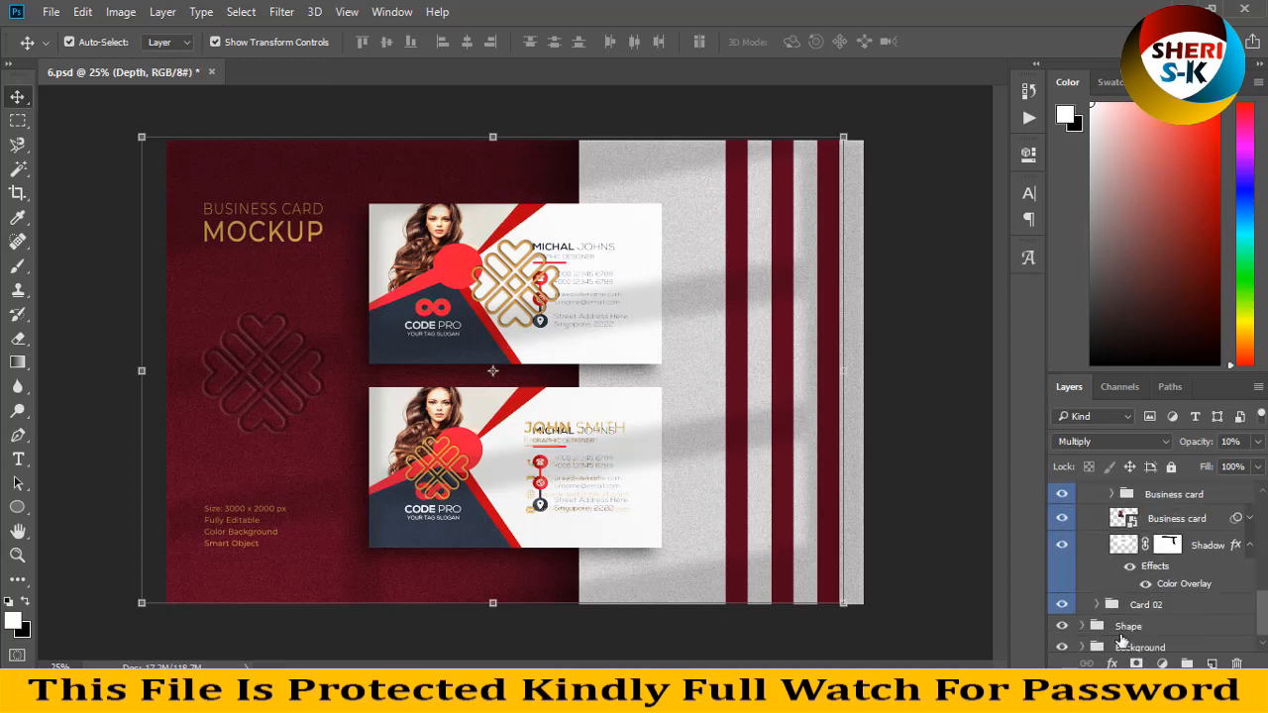
click(1140, 641)
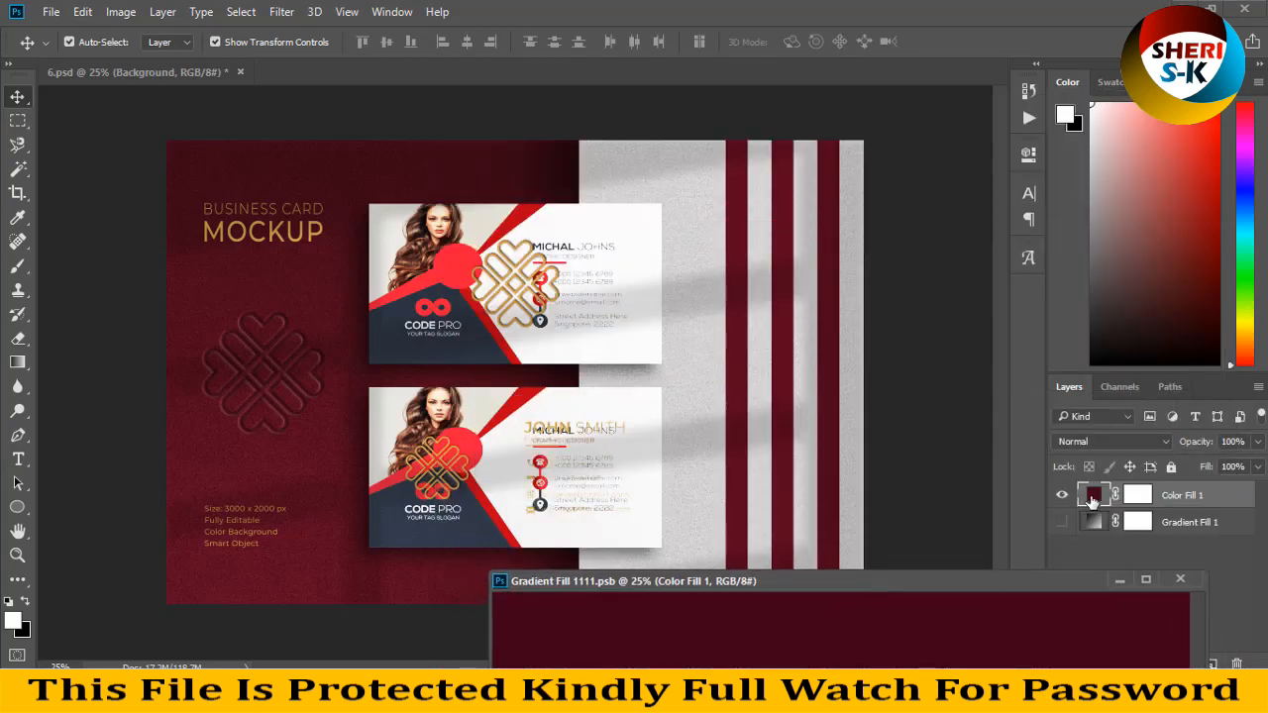
Step: Set the Color Fill 1 layer to dark red, then to bright red #f41c3c
double_click(1093, 494)
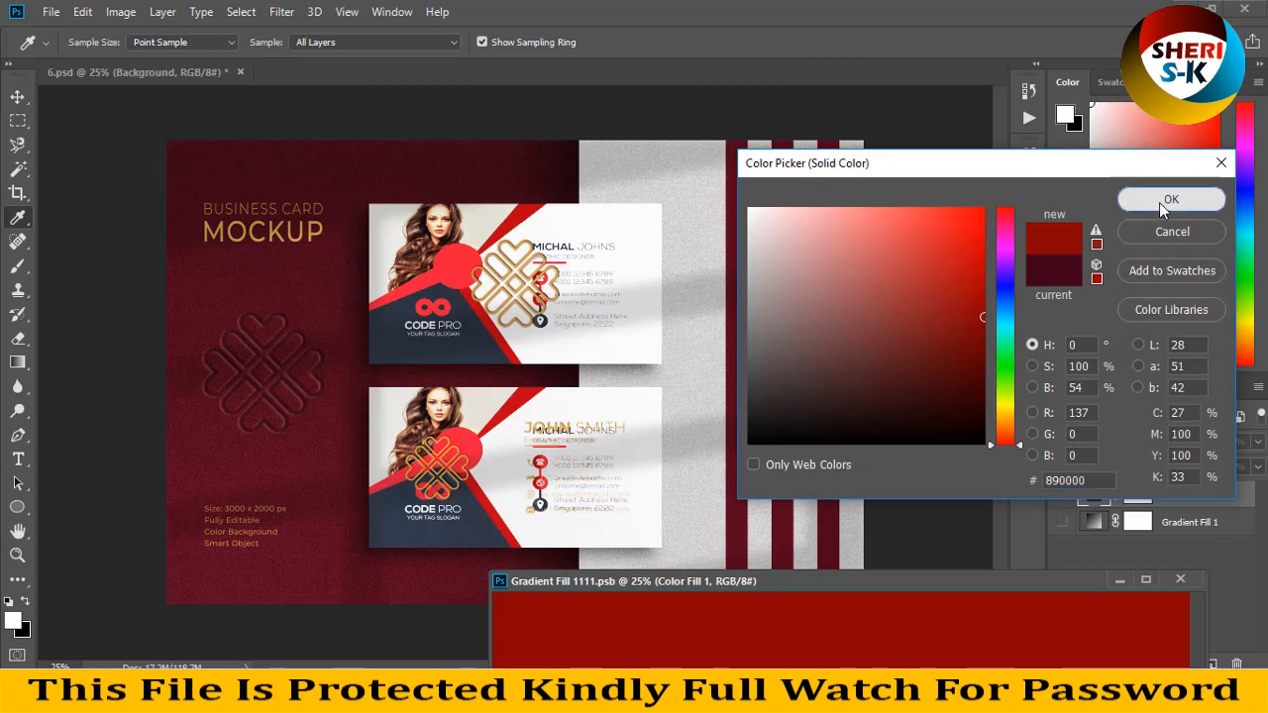
click(1171, 199)
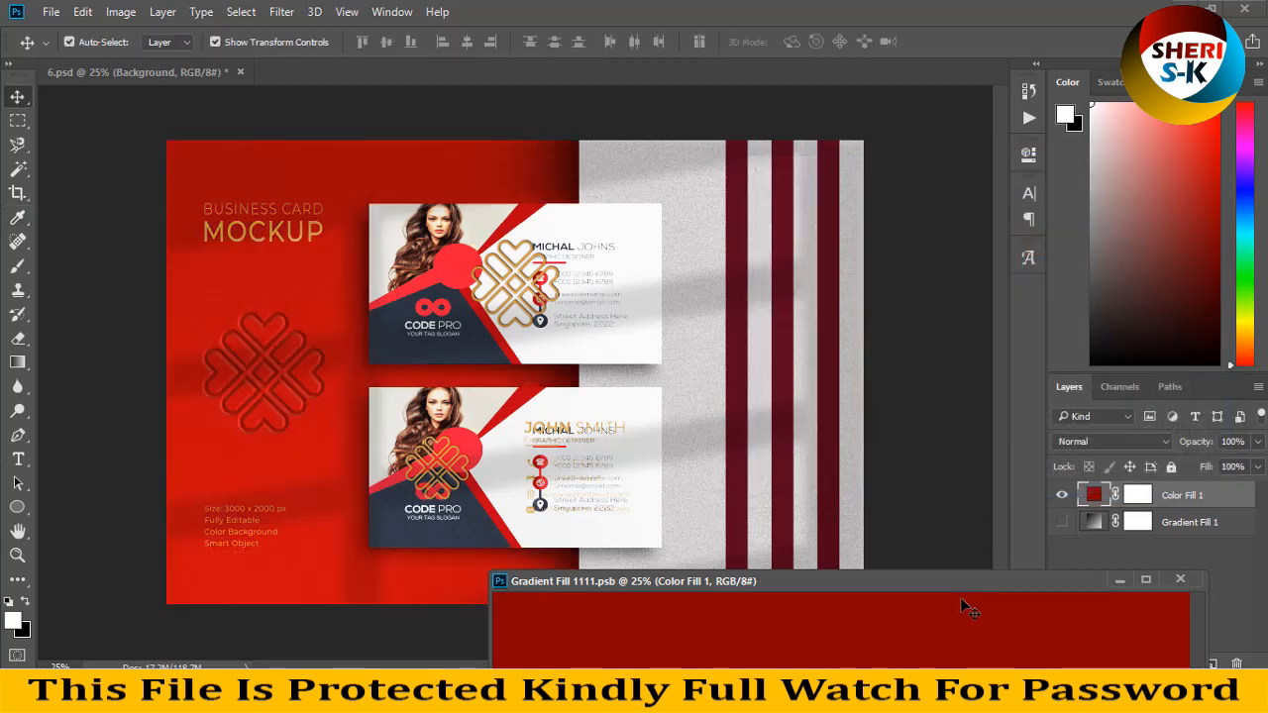
mouse_move(847, 485)
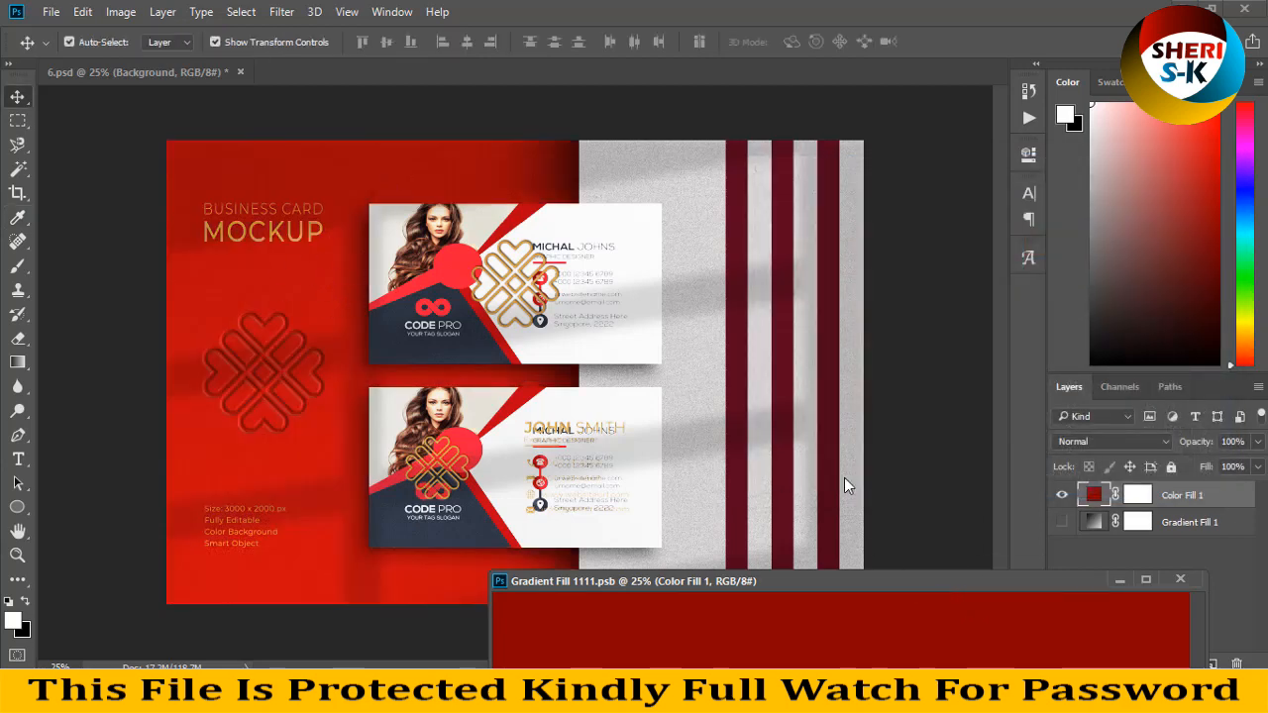
mouse_move(421, 290)
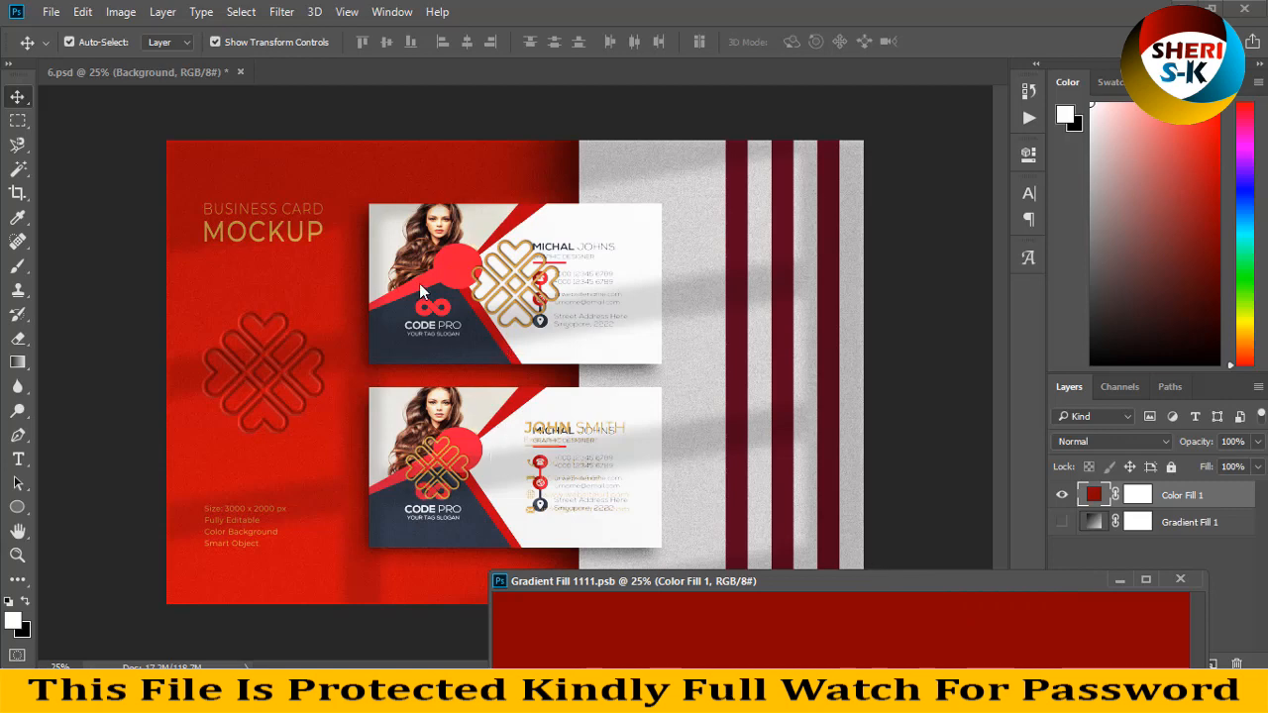
mouse_move(573, 206)
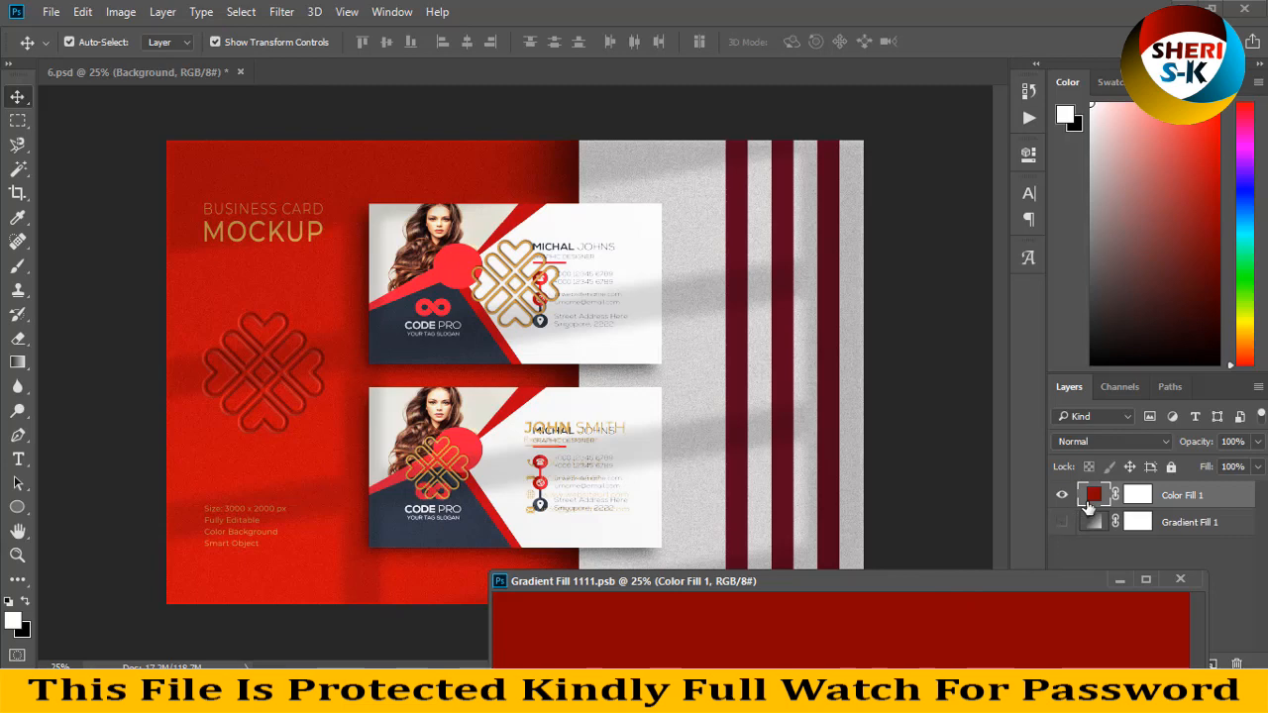
double_click(1094, 493)
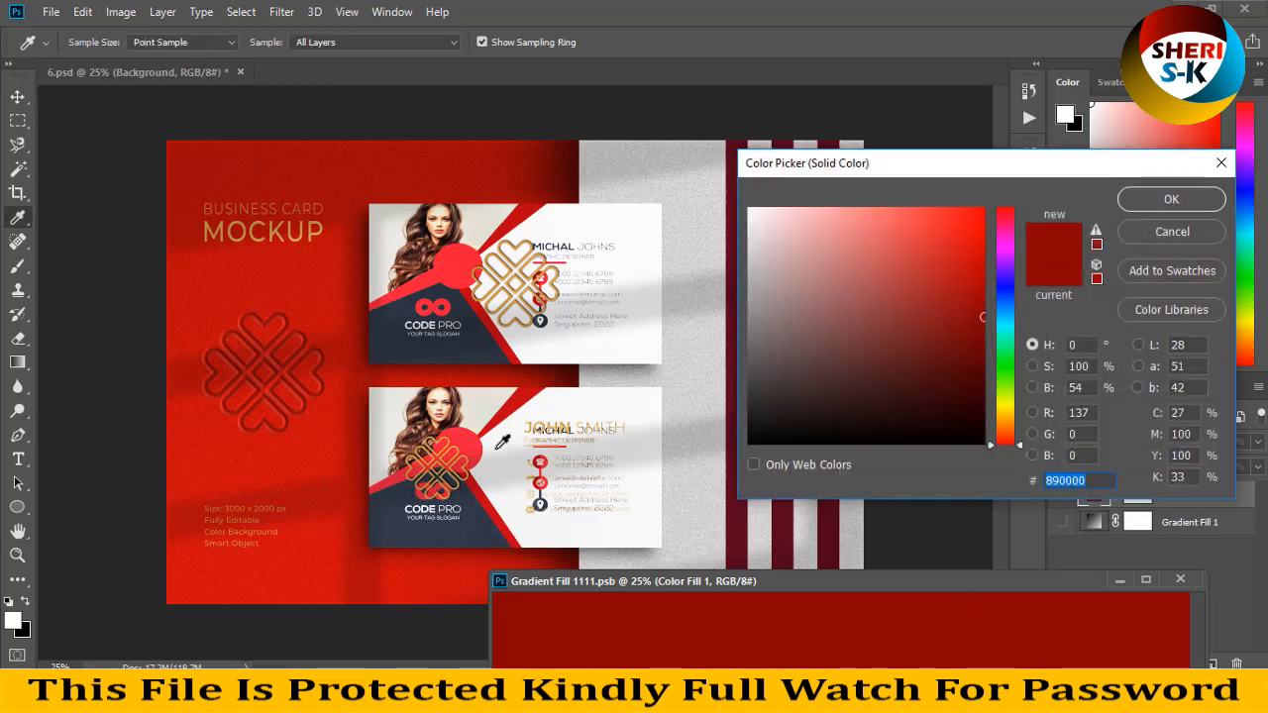
click(957, 218)
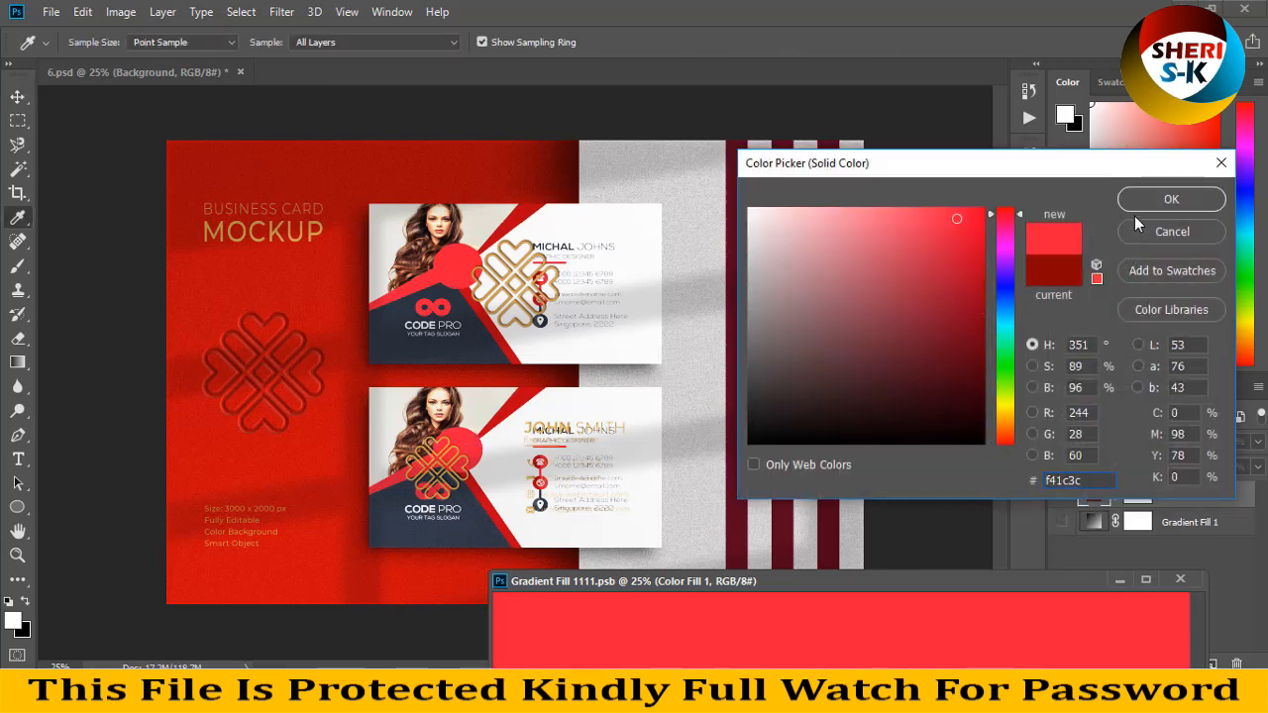
click(1171, 199)
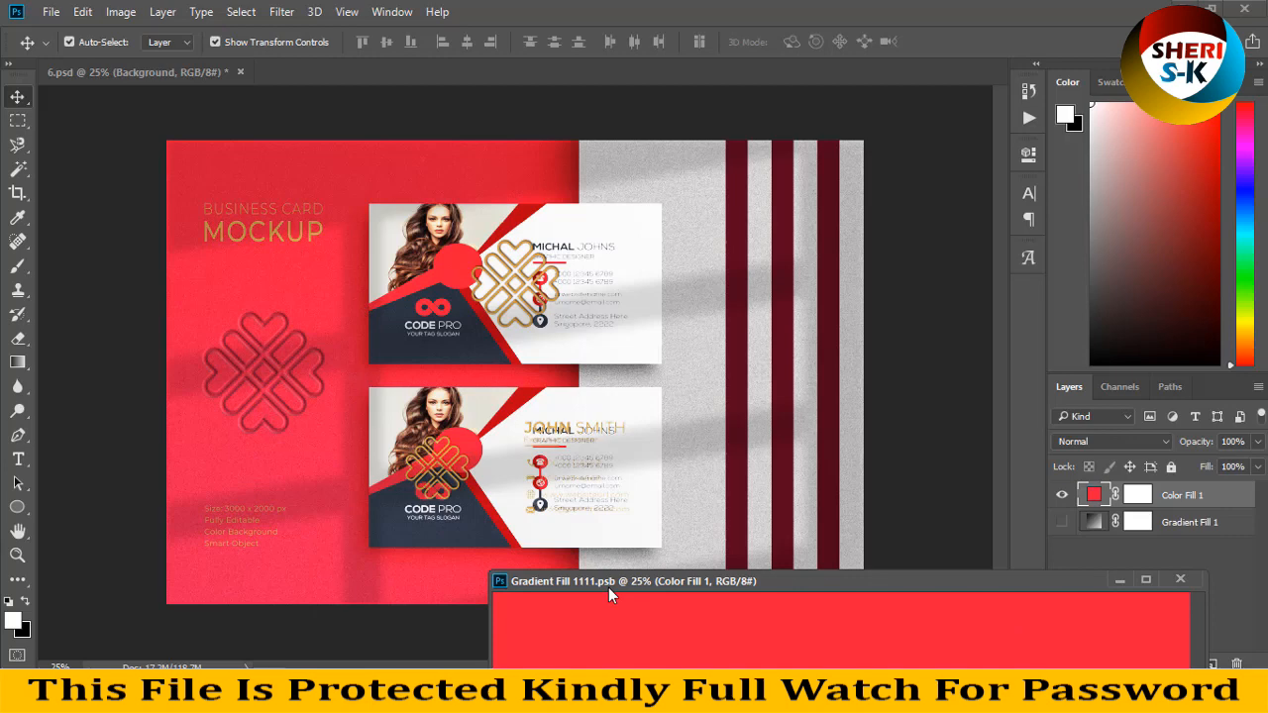
mouse_move(307, 268)
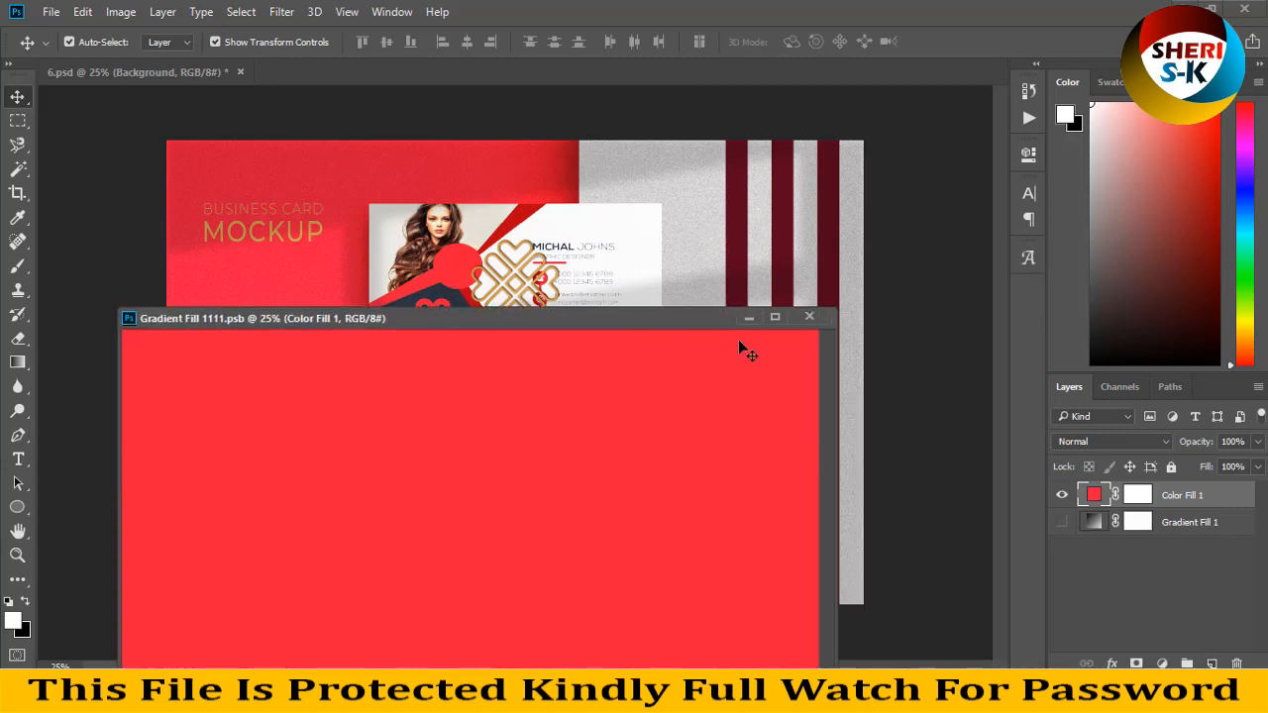
Step: Open green mockup 7.psd from the Luxury business card mockup folder
click(809, 317)
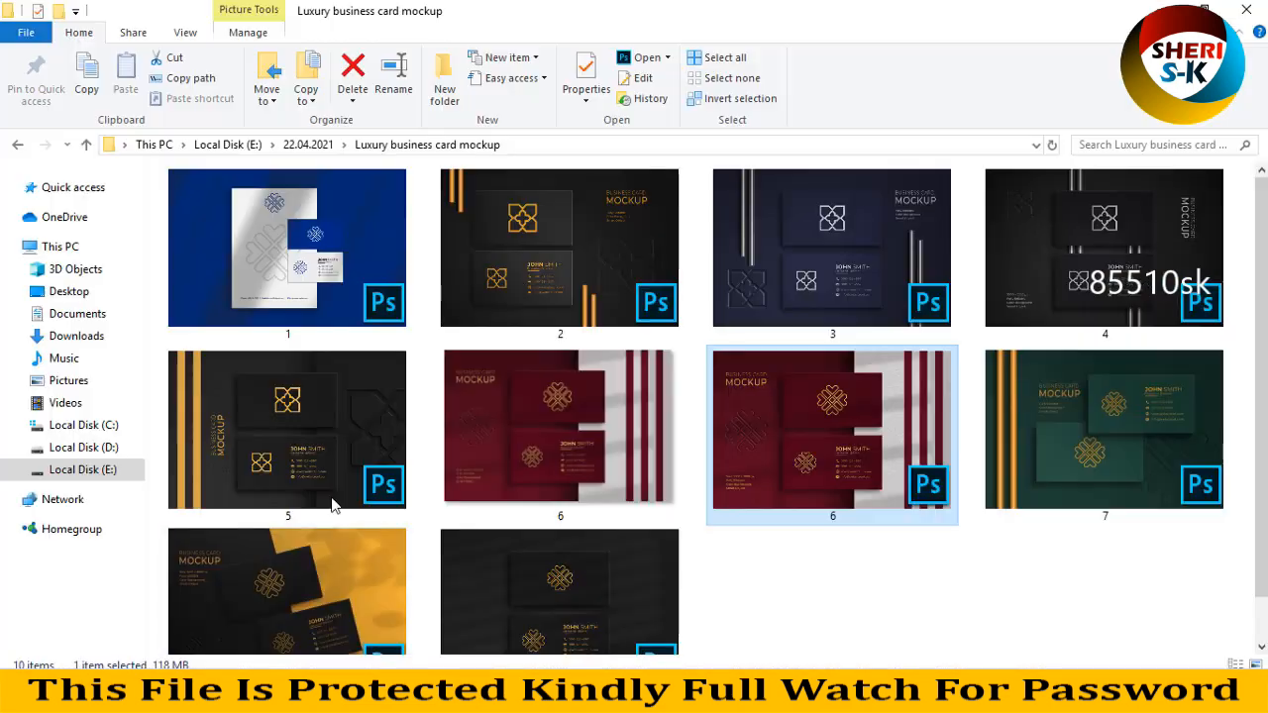
mouse_move(694, 302)
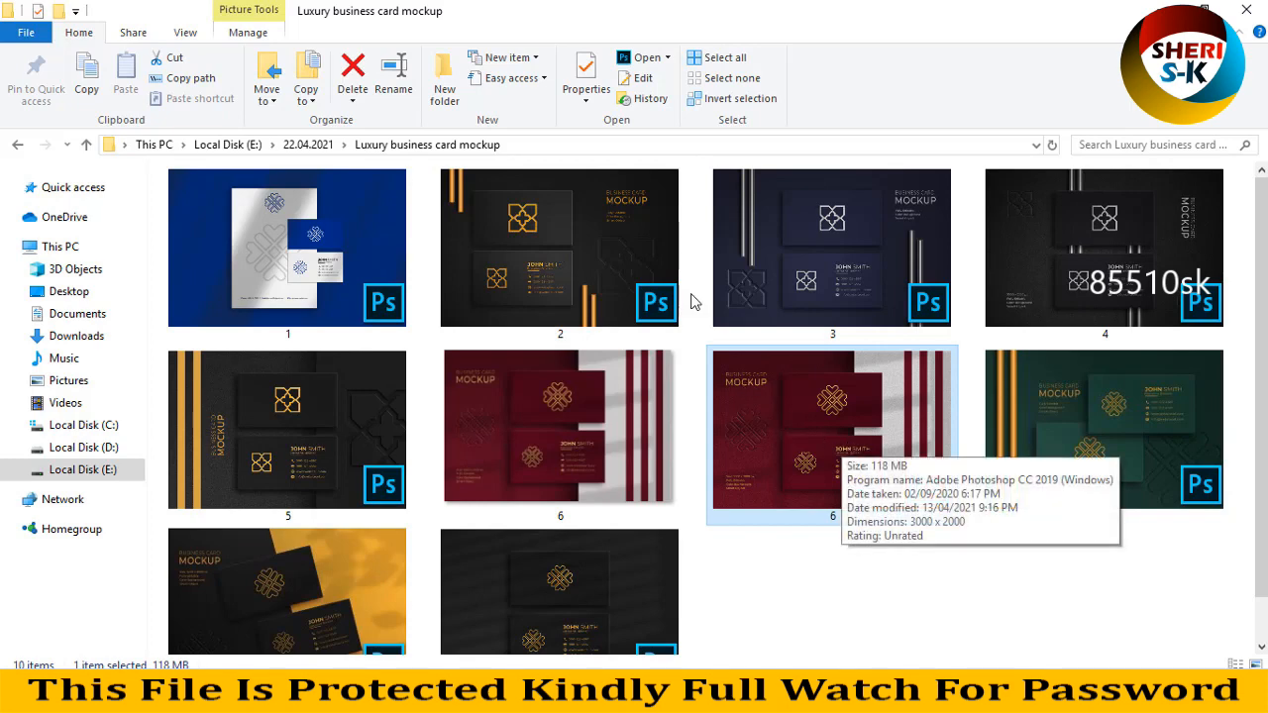
click(287, 247)
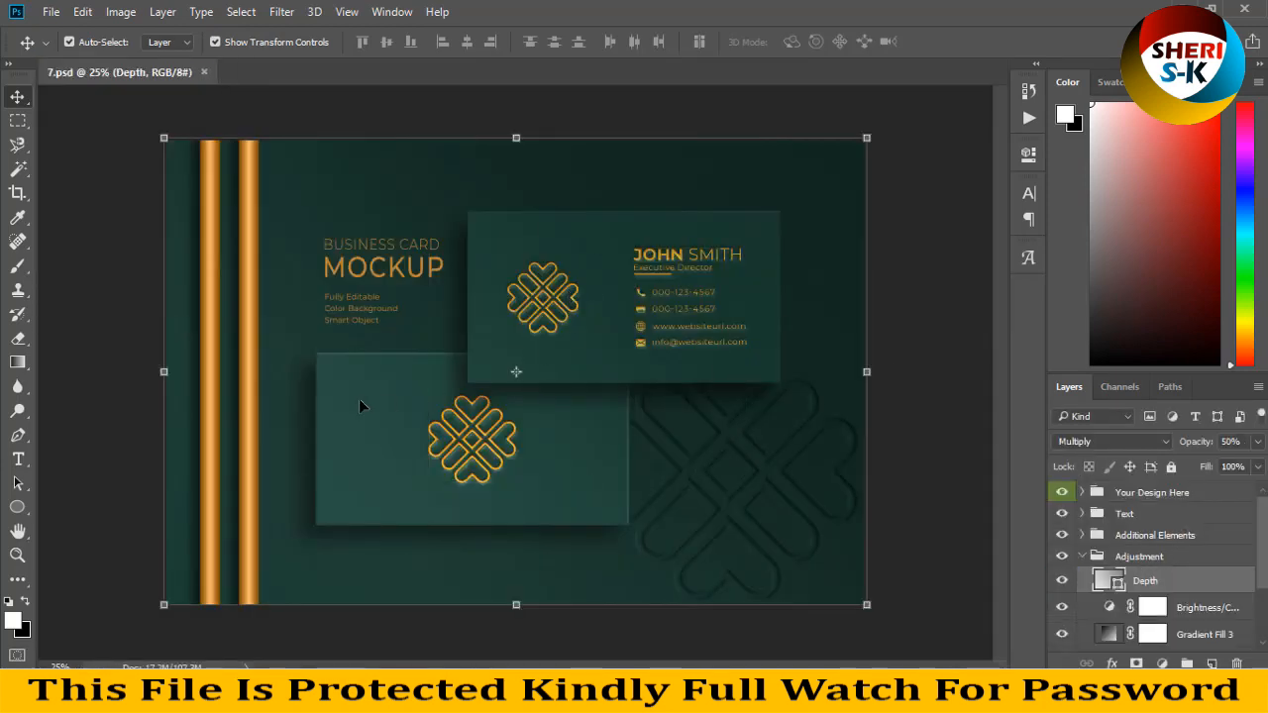
Step: Open 7.psd's Background smart object as Gradient Fill 11111.psb with its Gradient Fill settings
click(1144, 580)
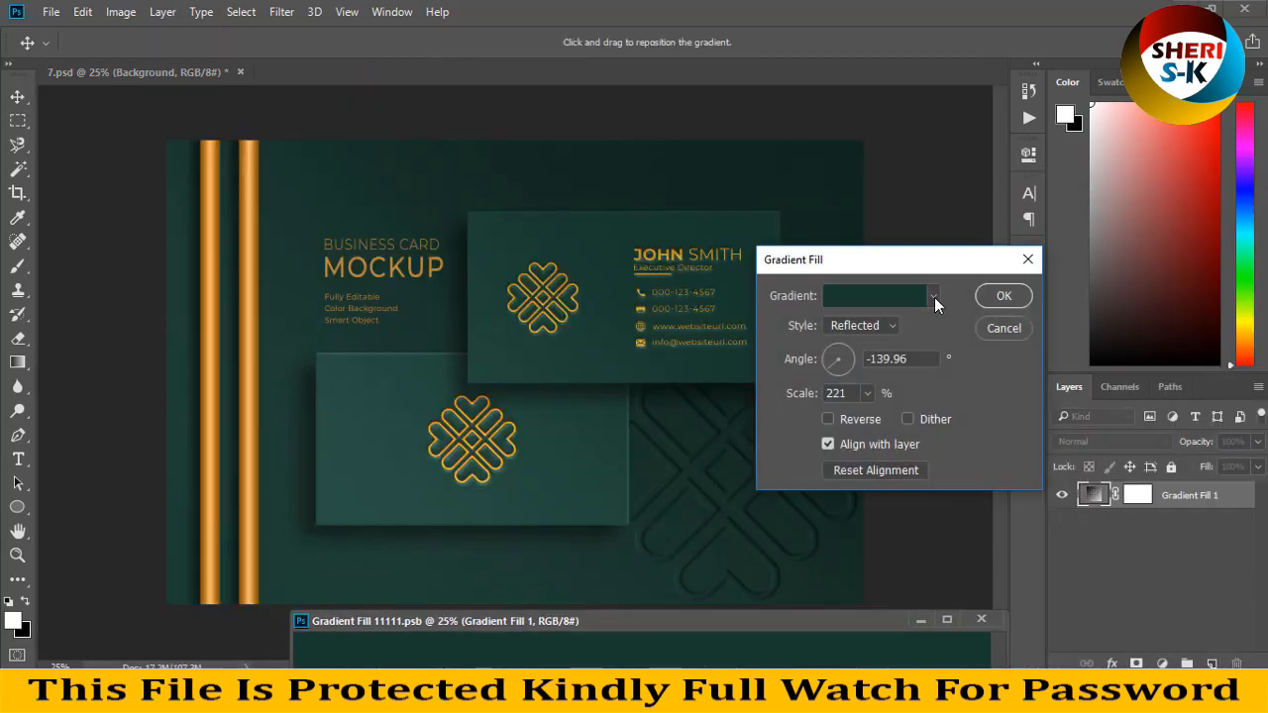
Step: Apply a yellow-green gradient preset to the background, then close 7.psd without saving
click(931, 295)
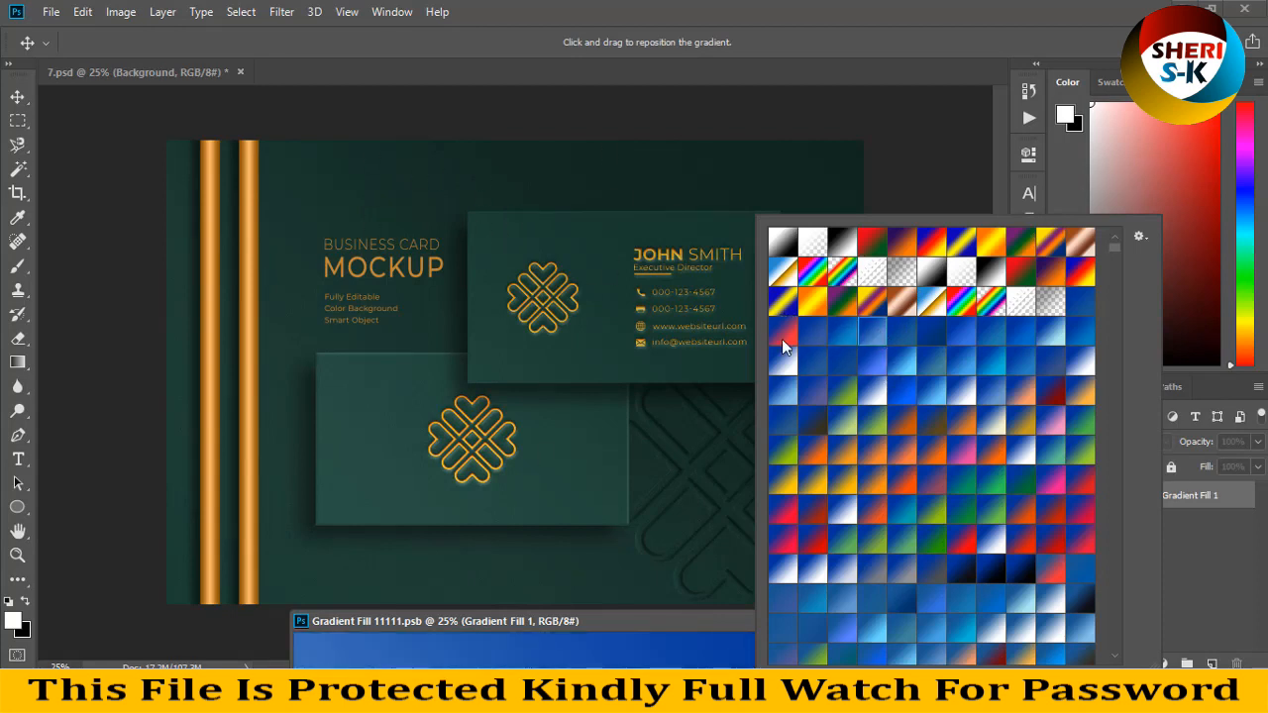
scroll(down, 3)
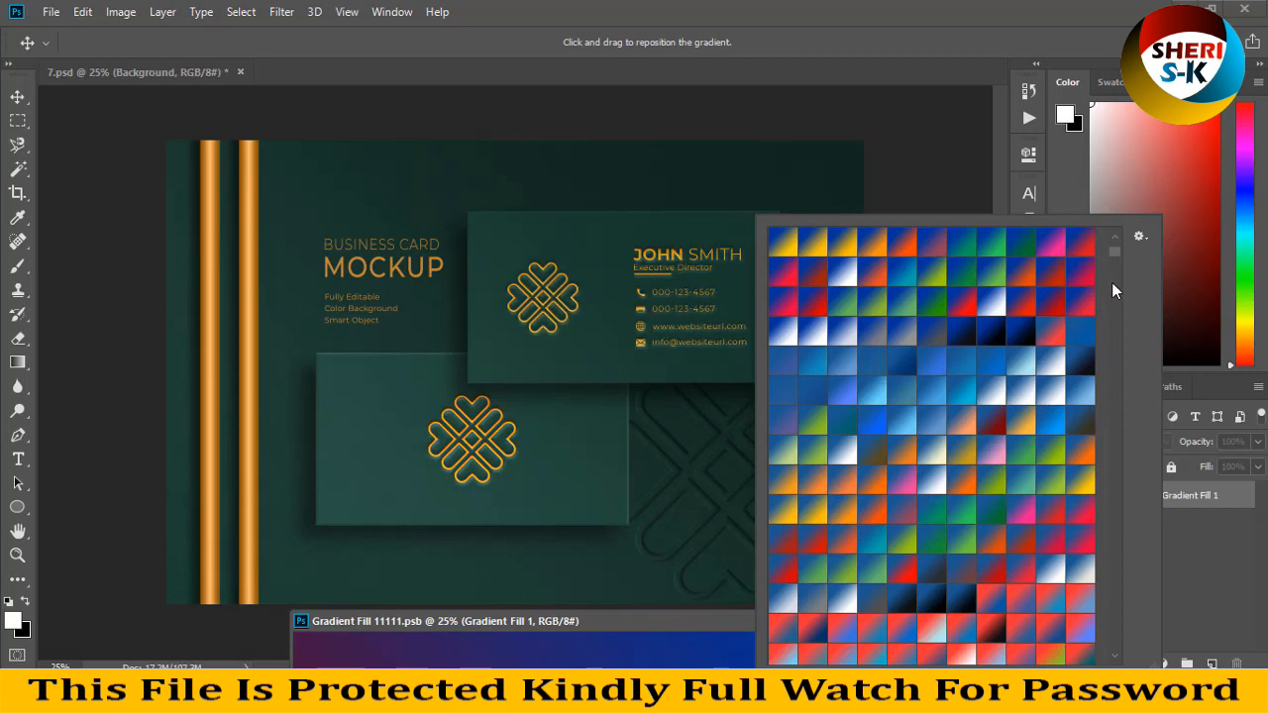
mouse_move(1116, 259)
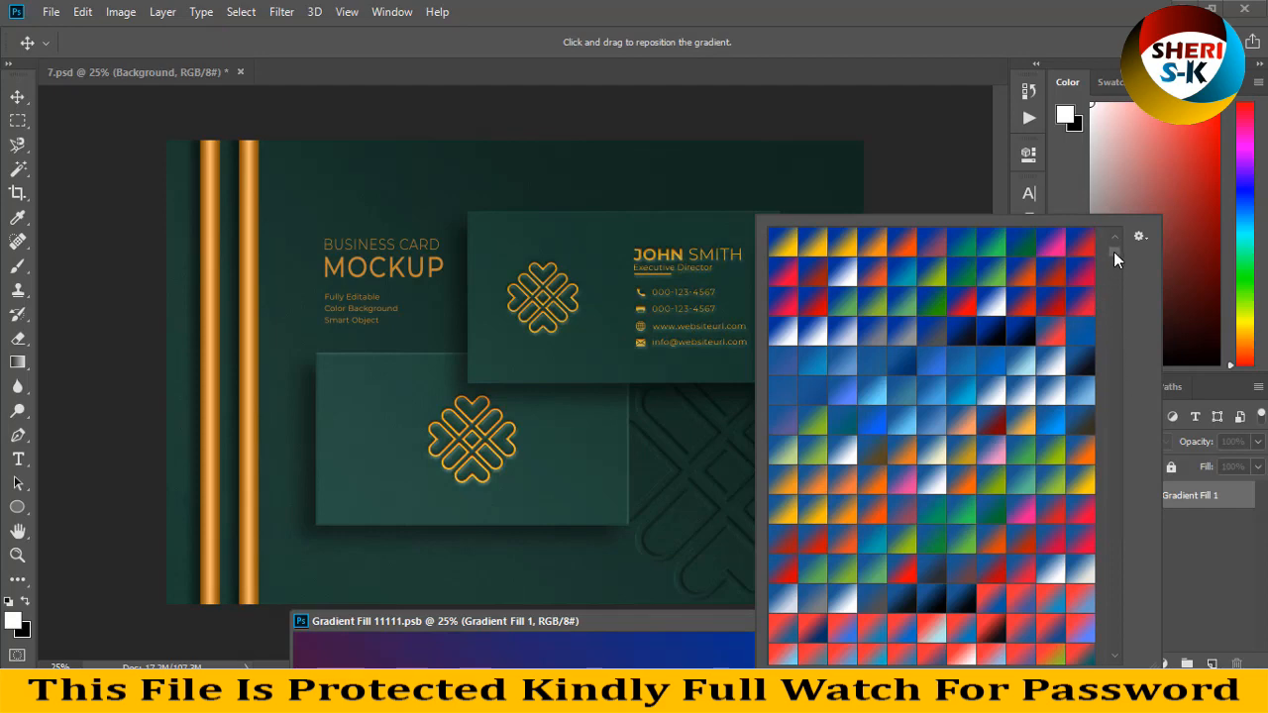
scroll(down, 3)
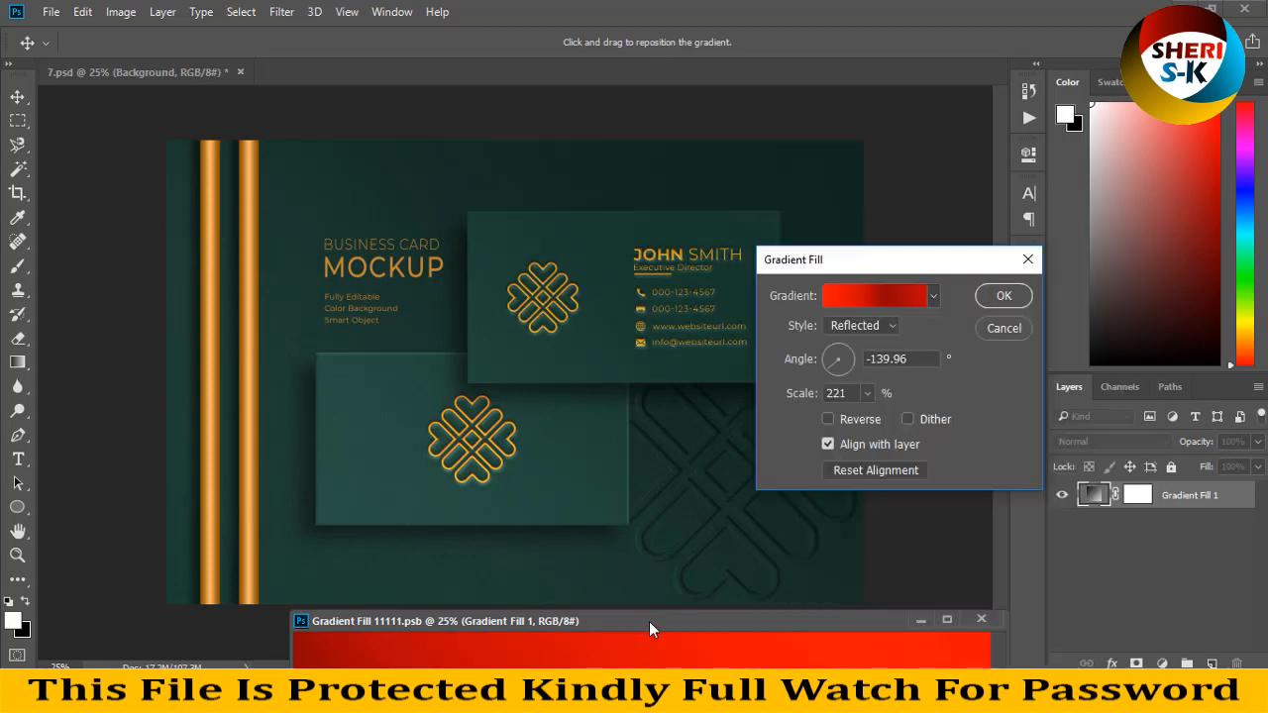
click(1003, 296)
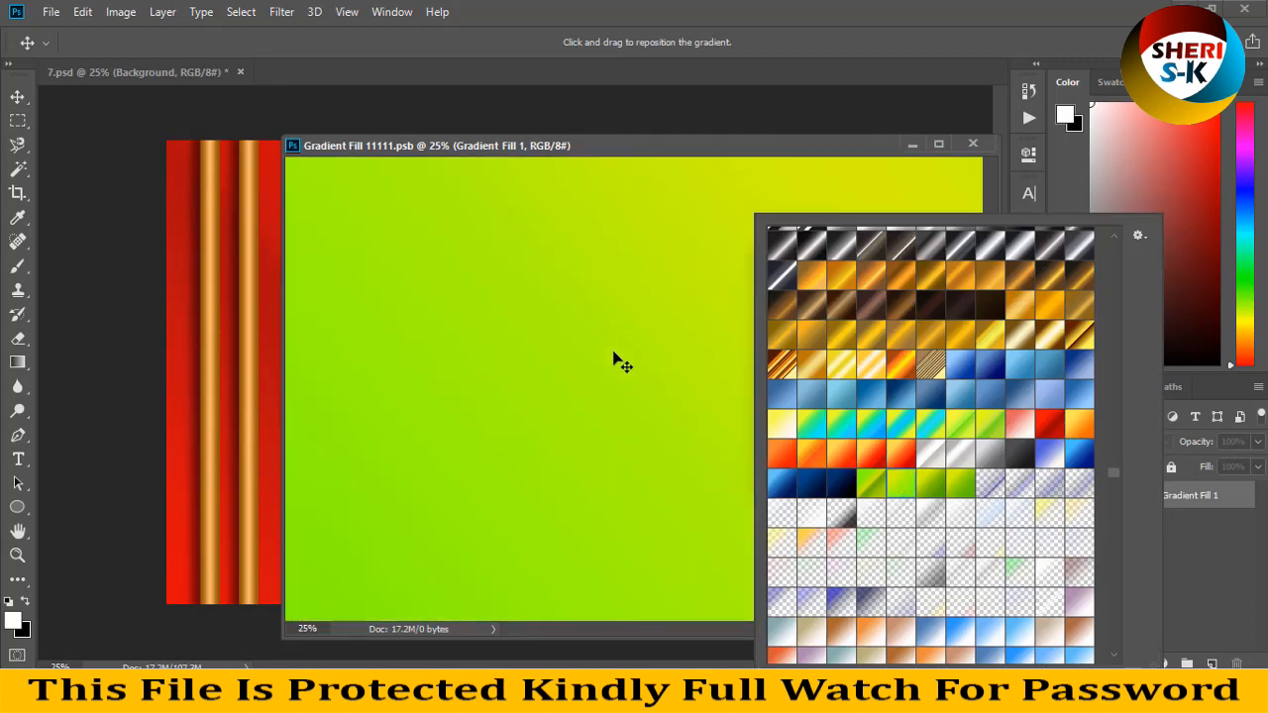
mouse_move(684, 254)
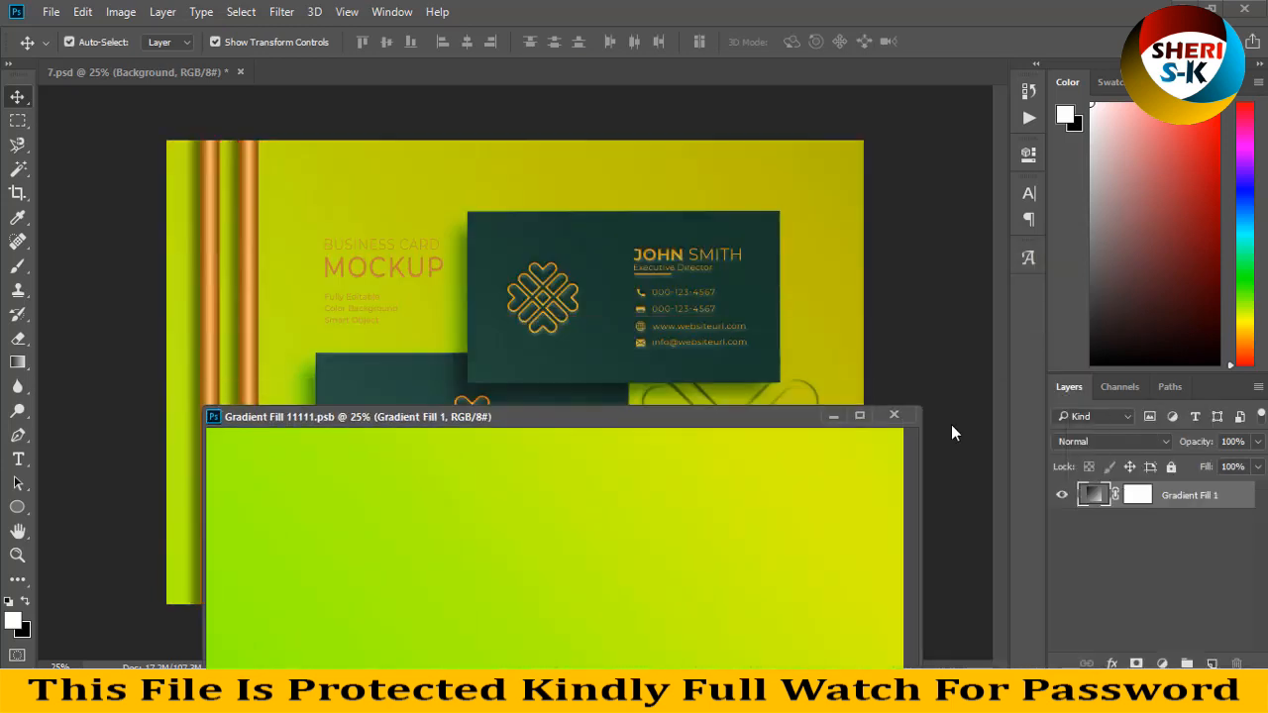
click(892, 415)
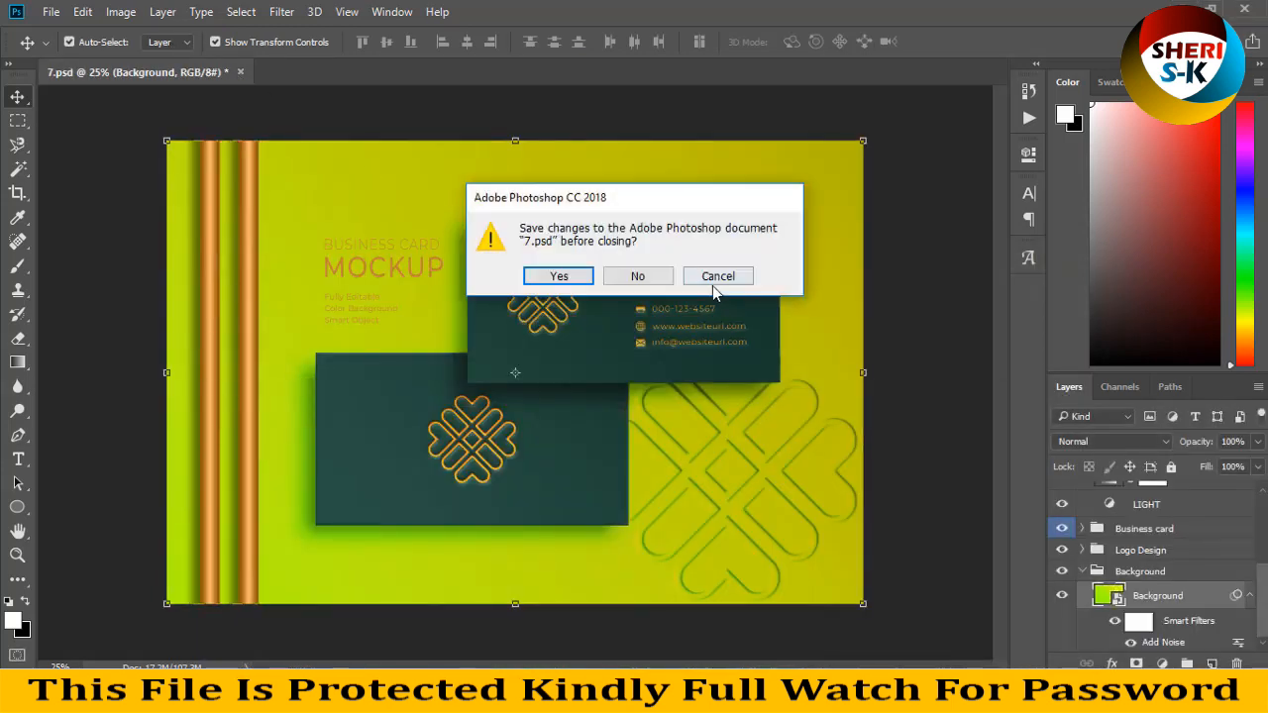
click(637, 275)
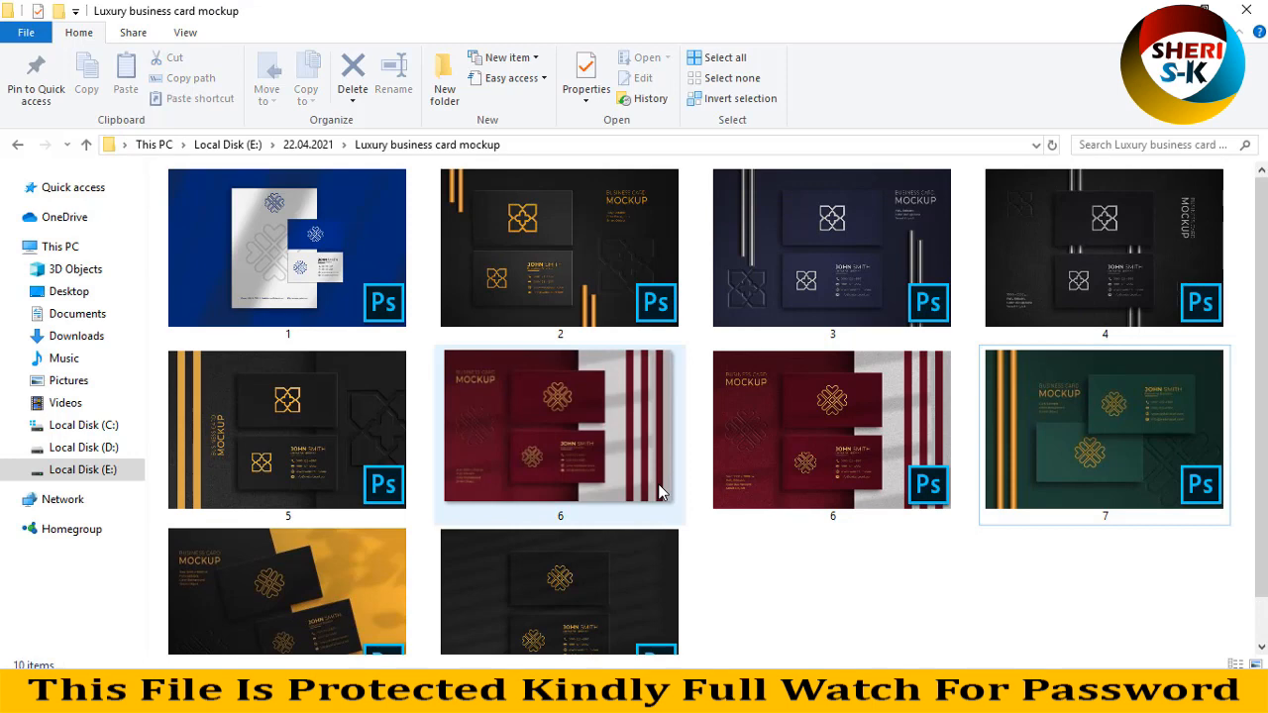
mouse_move(662, 494)
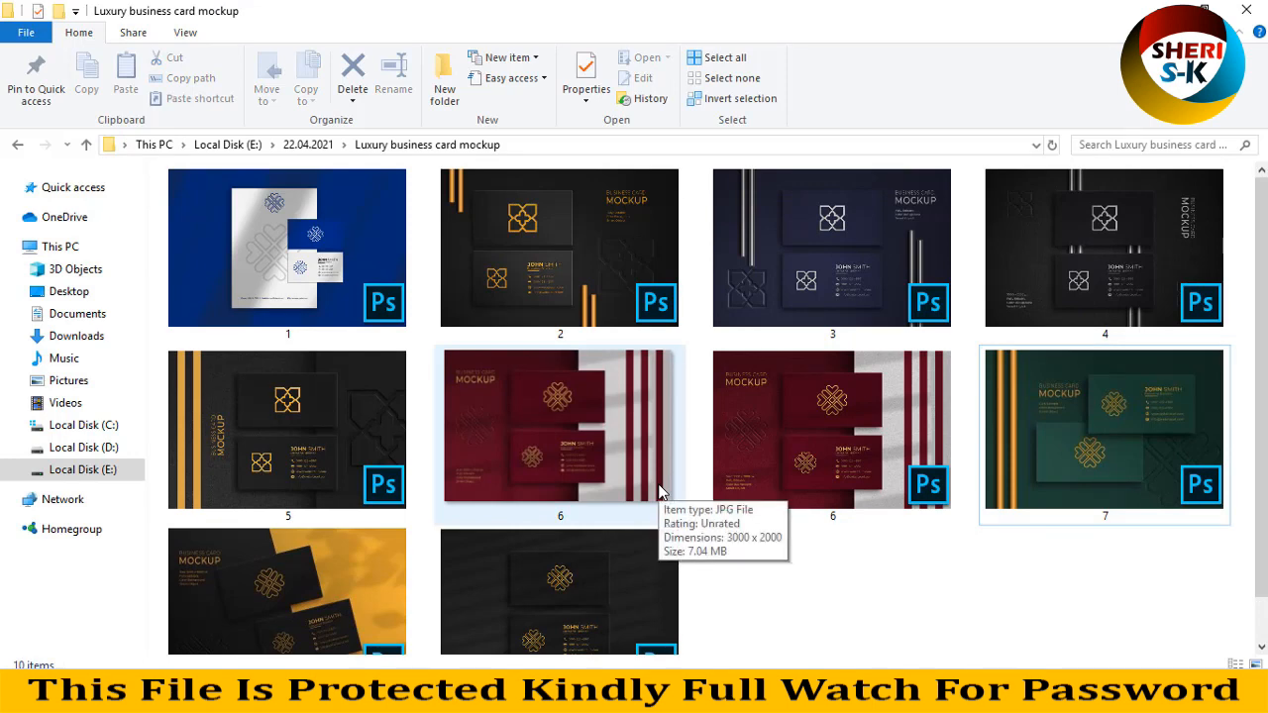